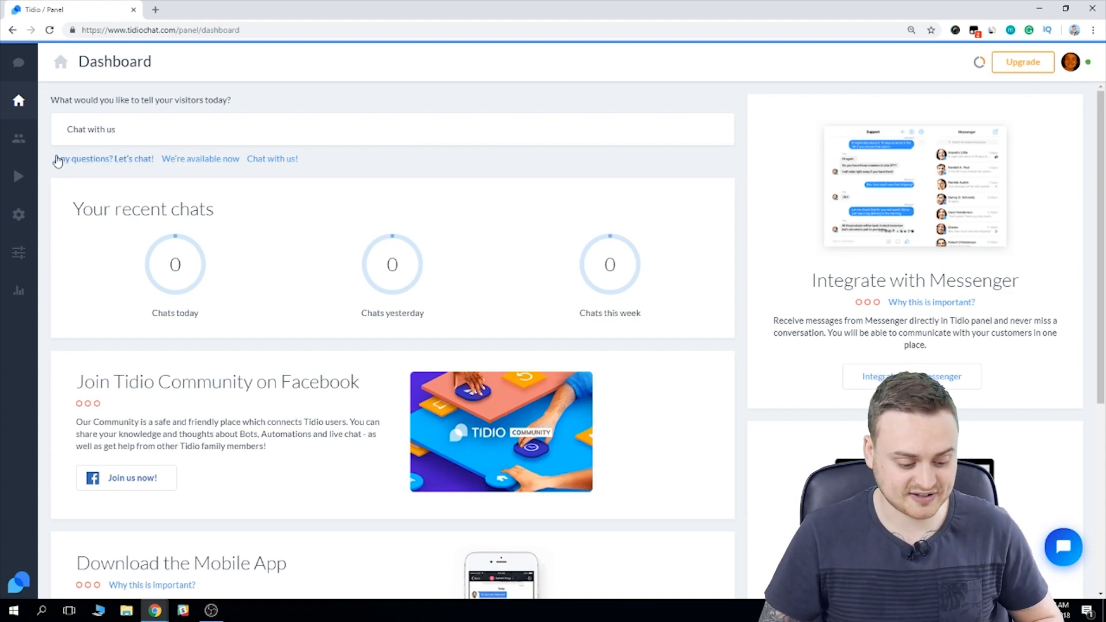
# Browse the Automation bot catalogue, expanding Enhance communication and Create your own bot
pyautogui.click(19, 176)
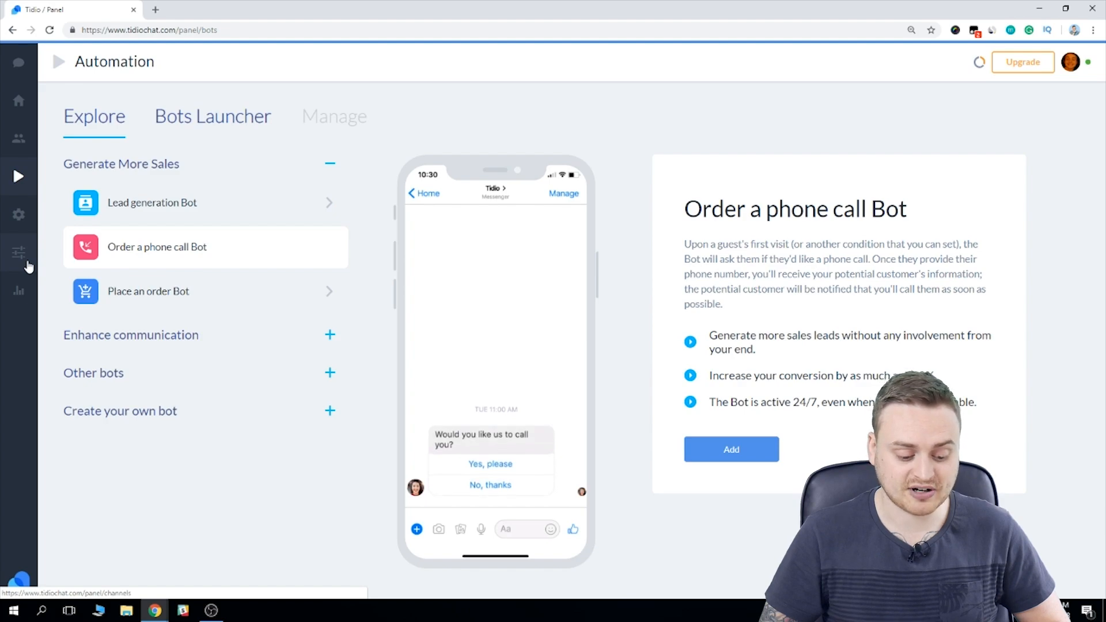
pyautogui.click(490, 463)
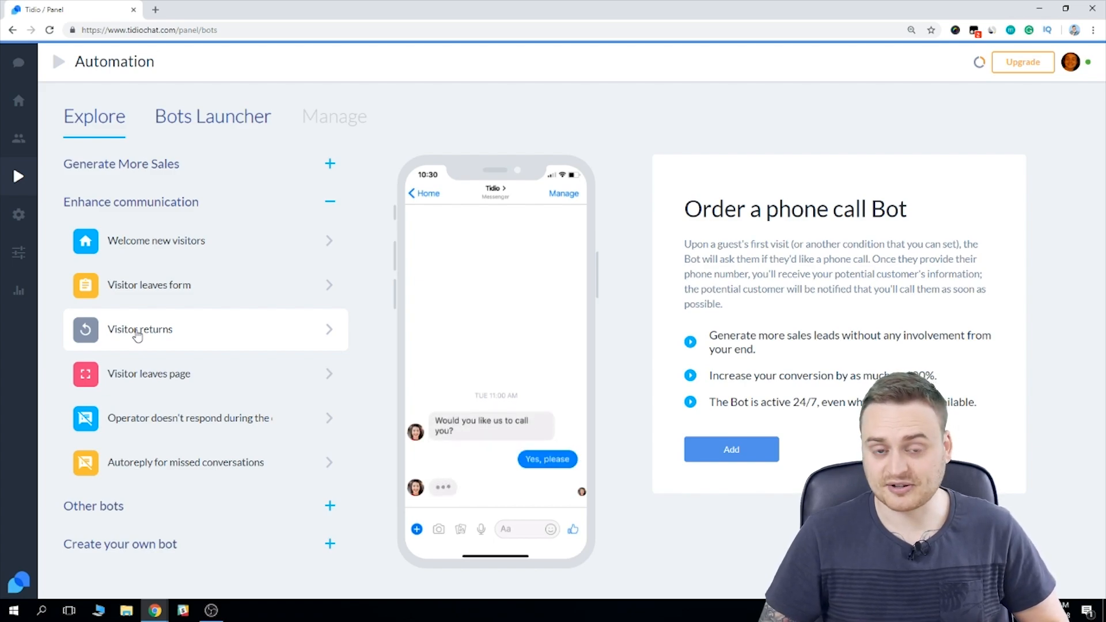
pyautogui.click(330, 201)
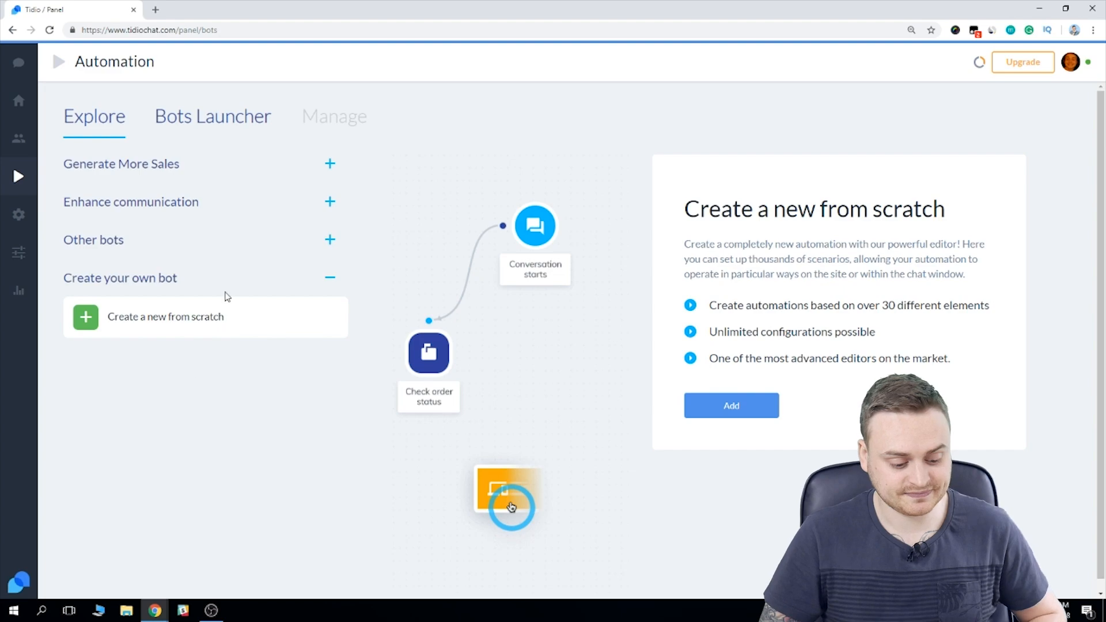
# Add the Order a phone call Bot from Generate More Sales and confirm it
pyautogui.click(120, 163)
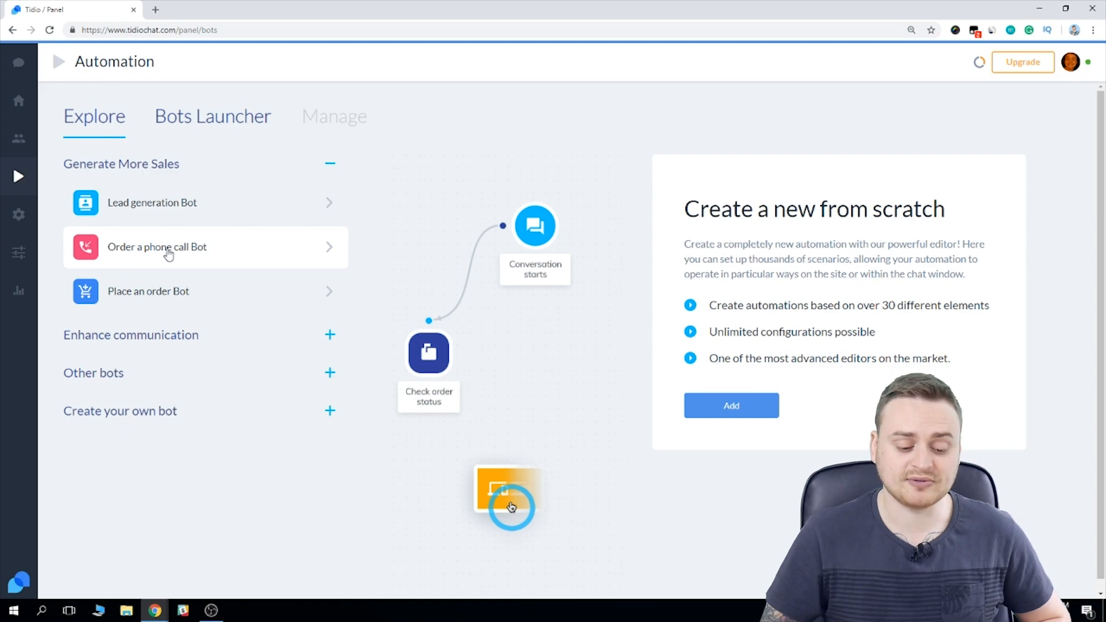
pyautogui.click(157, 247)
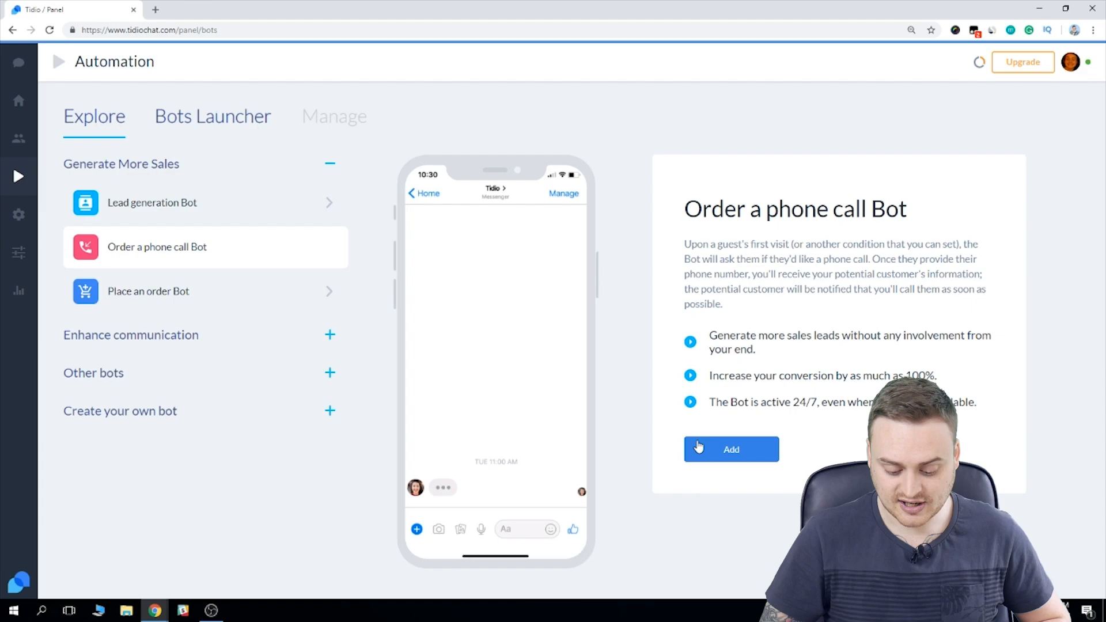
pyautogui.click(731, 449)
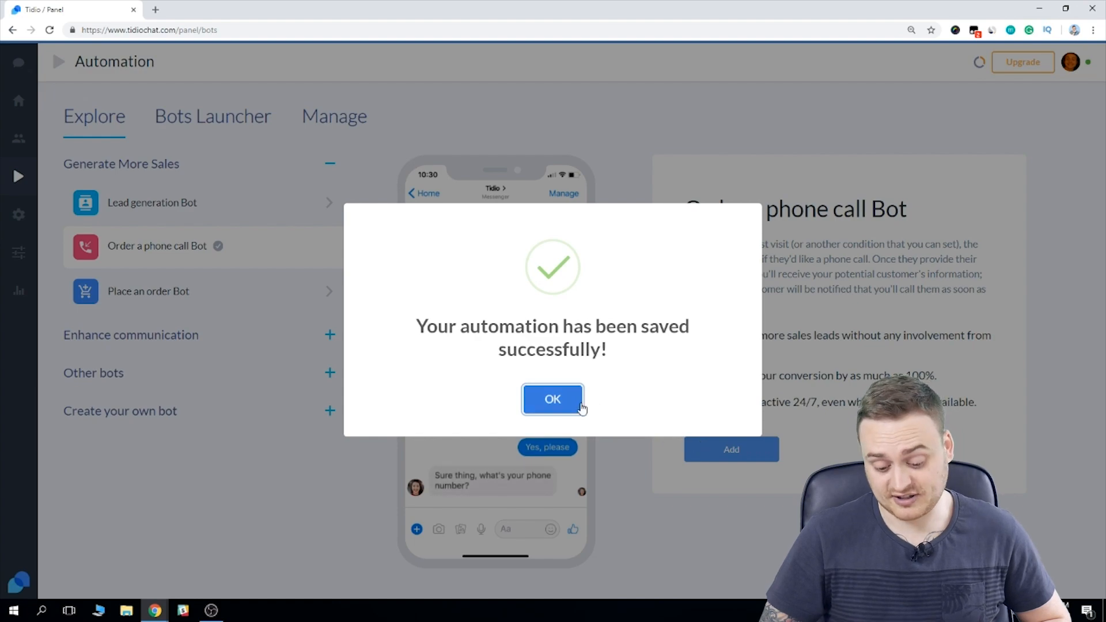
pyautogui.click(552, 399)
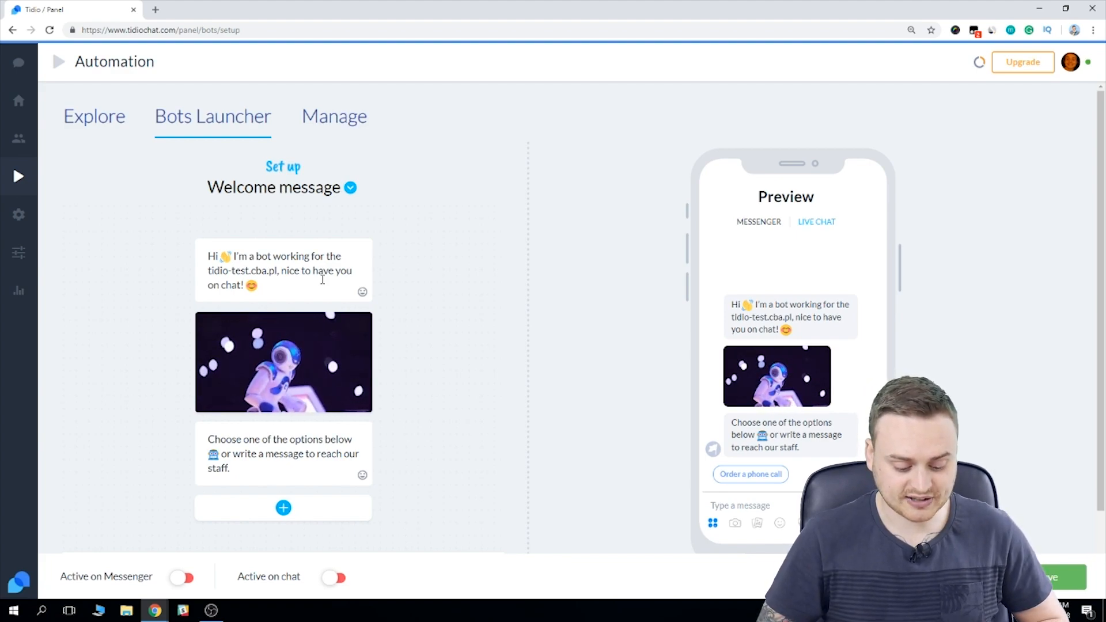
# Inspect the welcome greeting and the add-message-block options without changing them
pyautogui.click(282, 270)
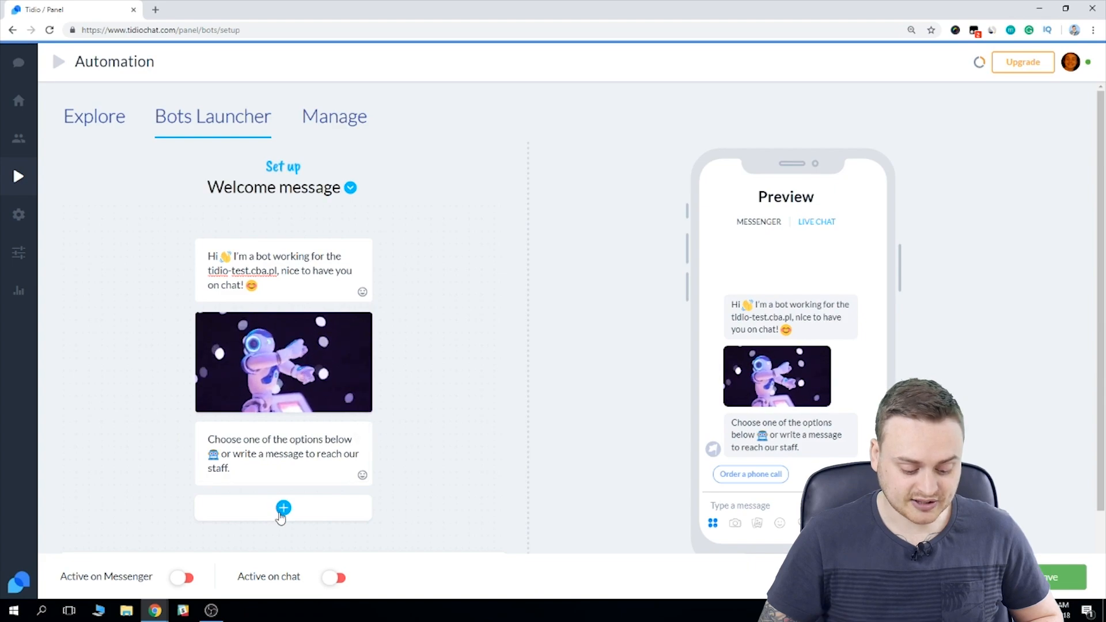
pyautogui.click(283, 508)
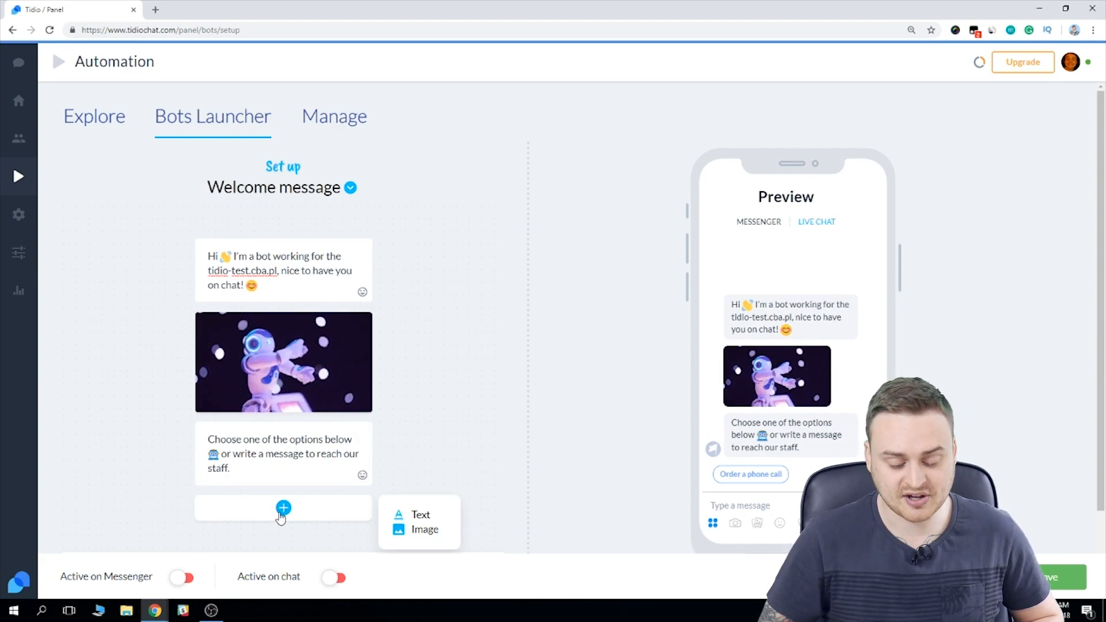
pyautogui.click(449, 356)
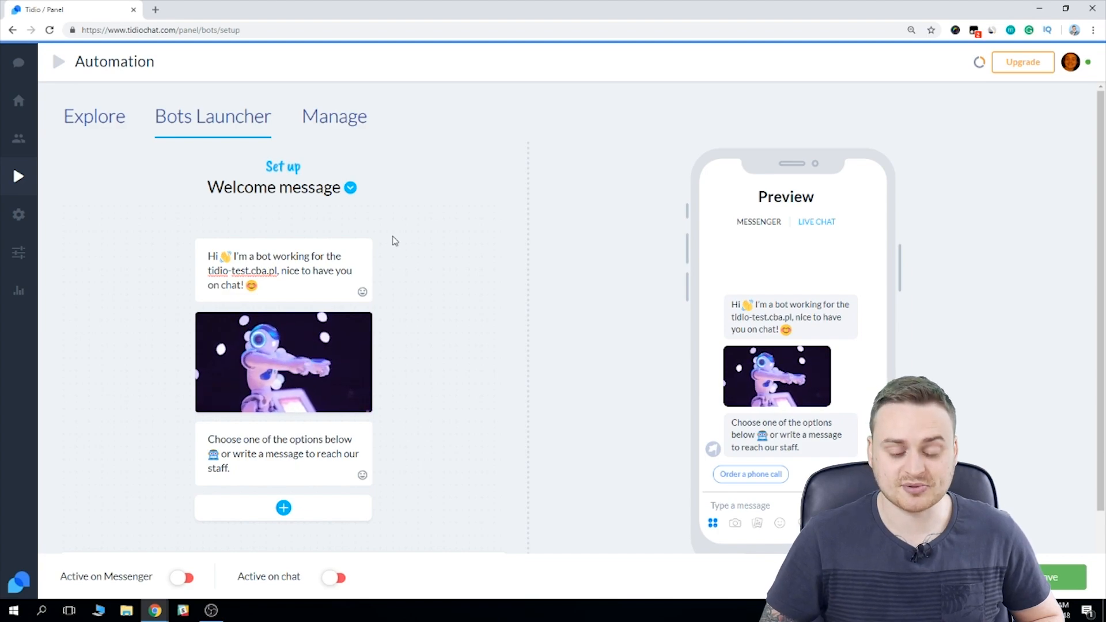
# Switch the launcher view to Bot chat ended, then Go to operator message
pyautogui.click(350, 188)
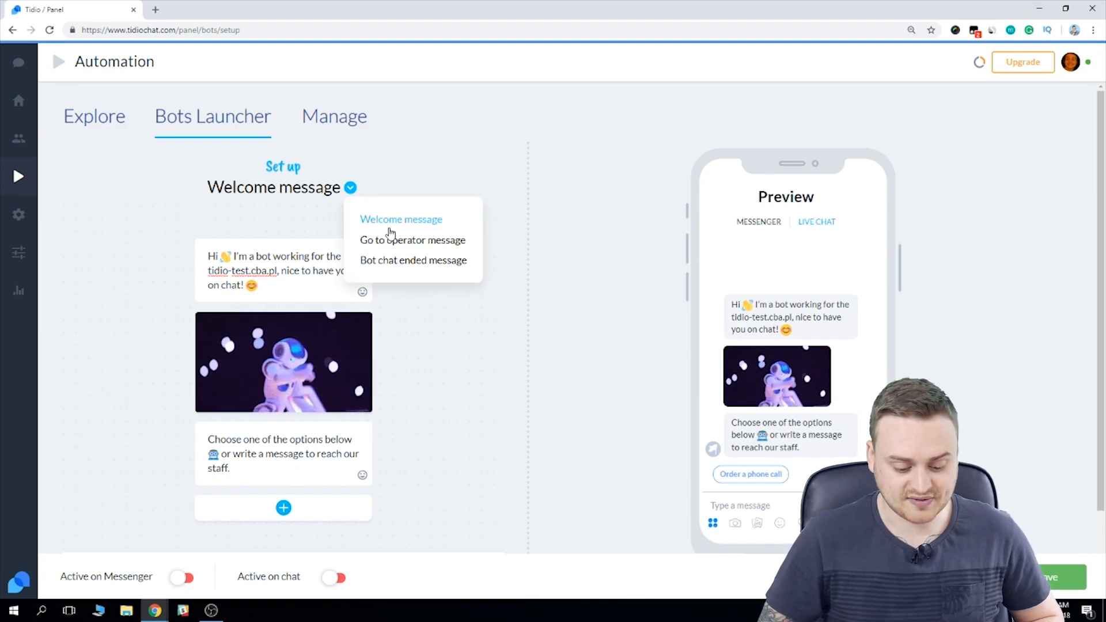
pyautogui.click(412, 260)
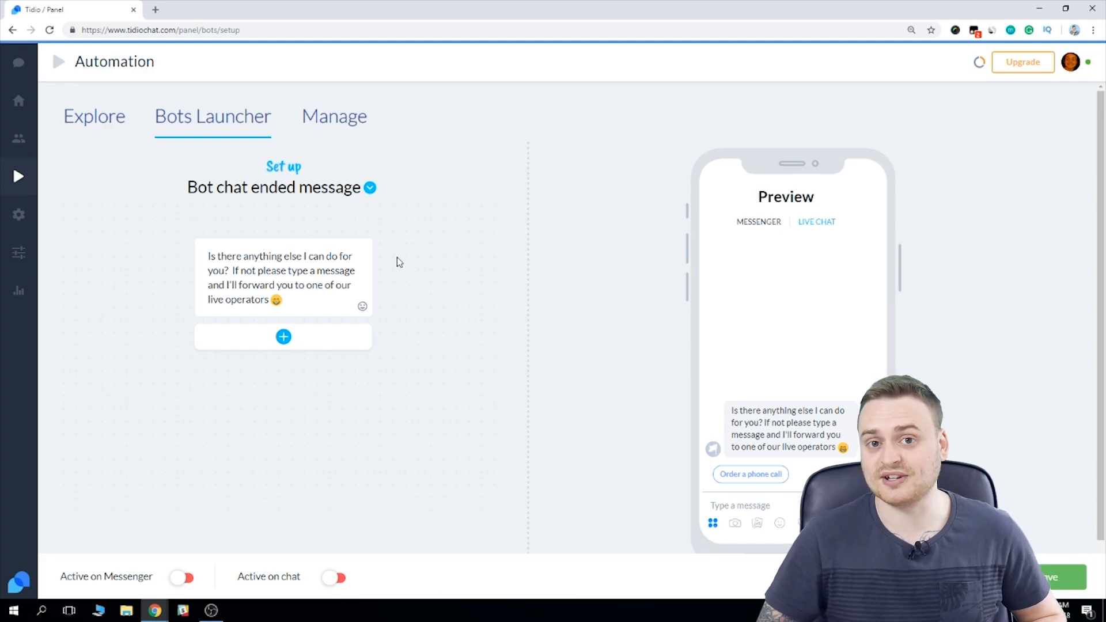
pyautogui.moveTo(367, 212)
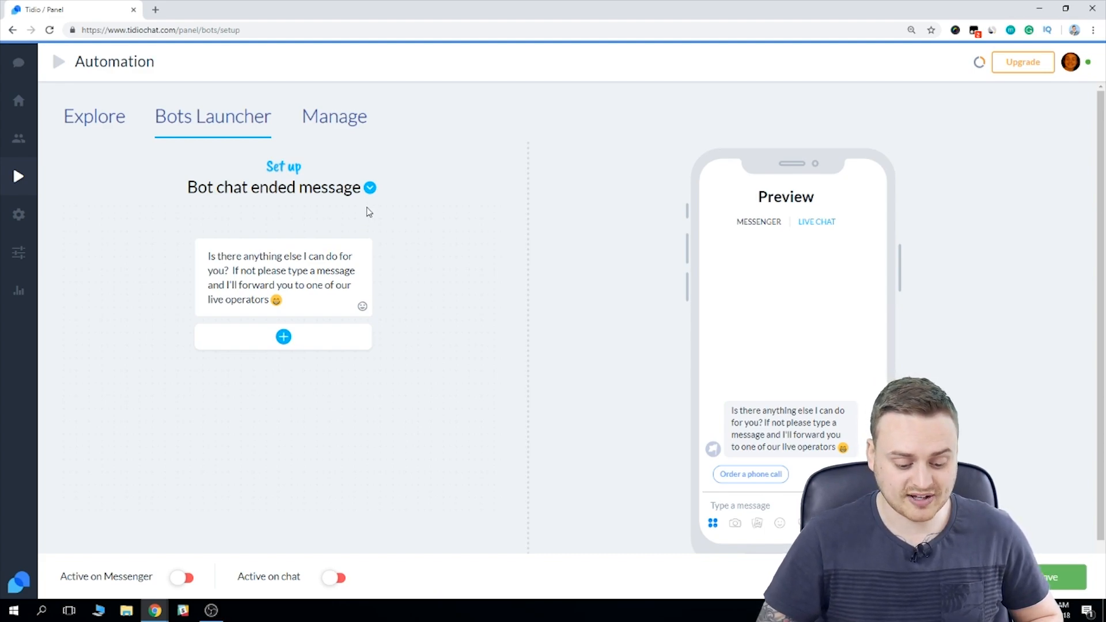
pyautogui.click(370, 188)
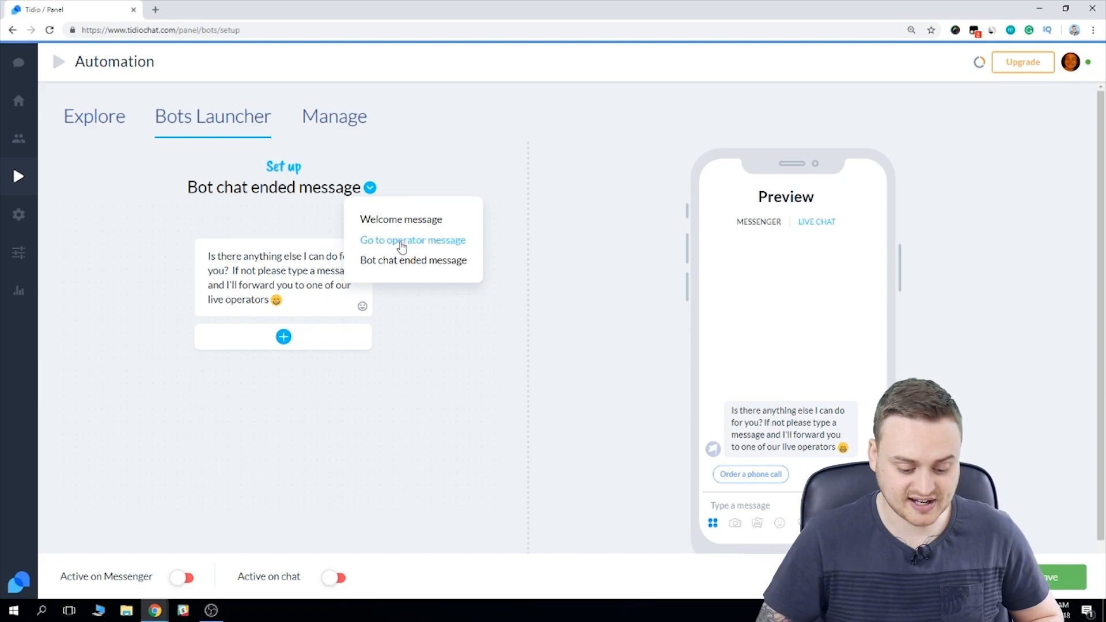
pyautogui.click(412, 240)
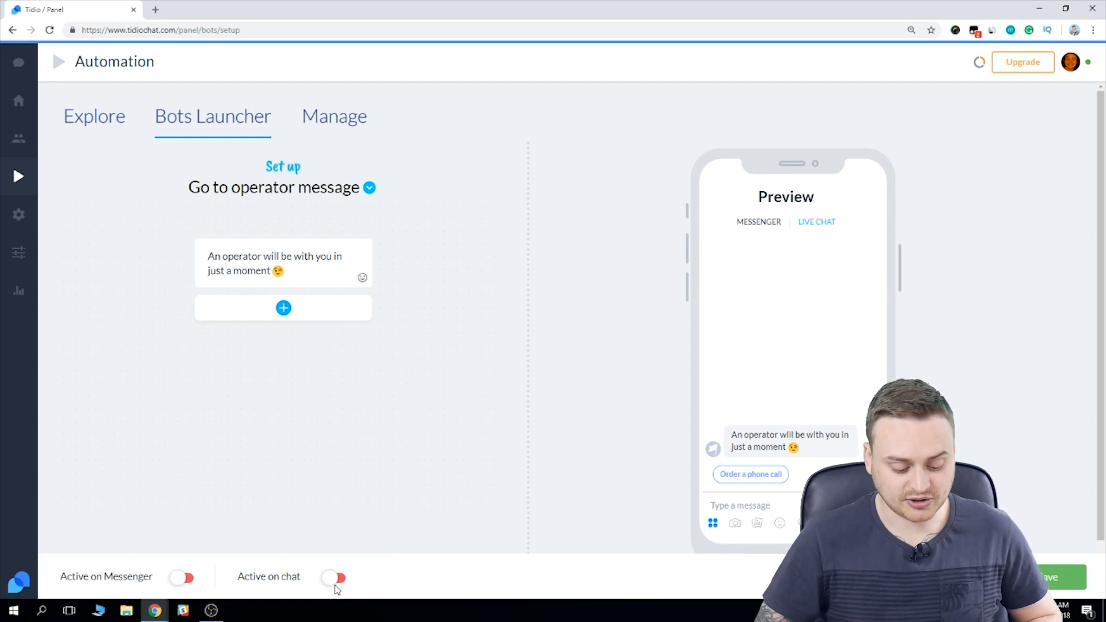
# Turn on Active on chat, save the launcher, and open the website
pyautogui.click(334, 577)
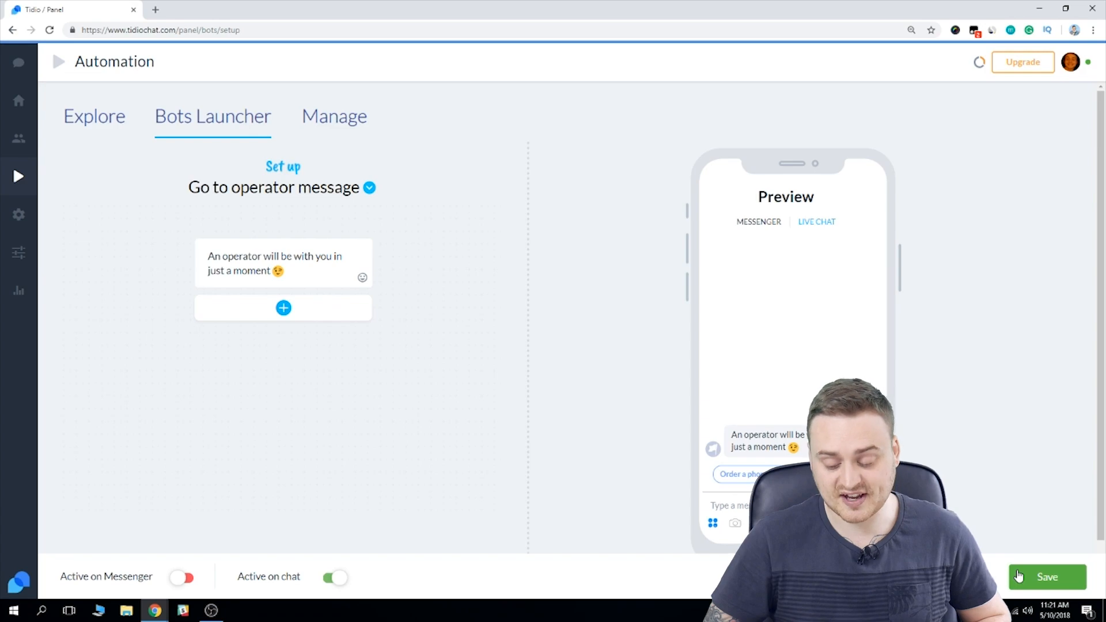
pyautogui.click(1047, 577)
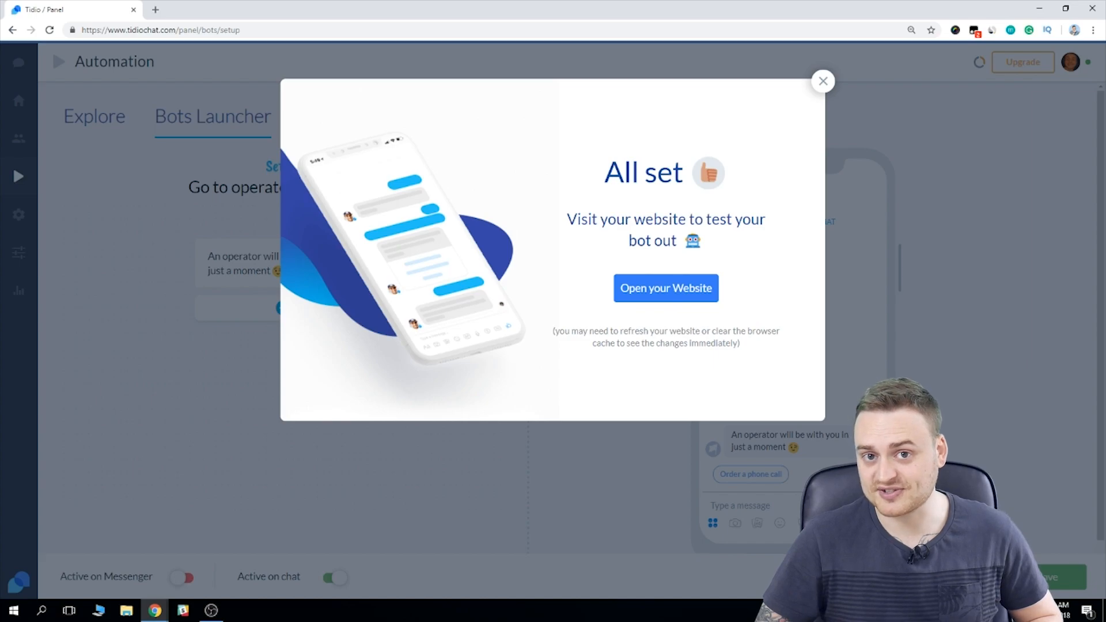
pyautogui.click(666, 288)
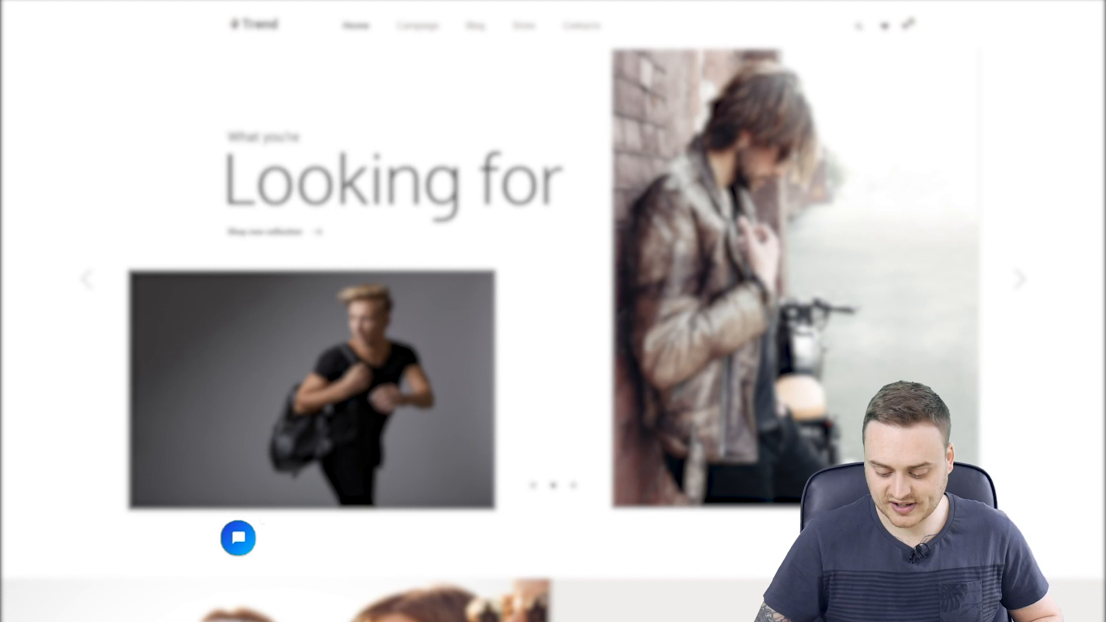
# On the website chat, order a phone call and send the number 112233
pyautogui.click(238, 538)
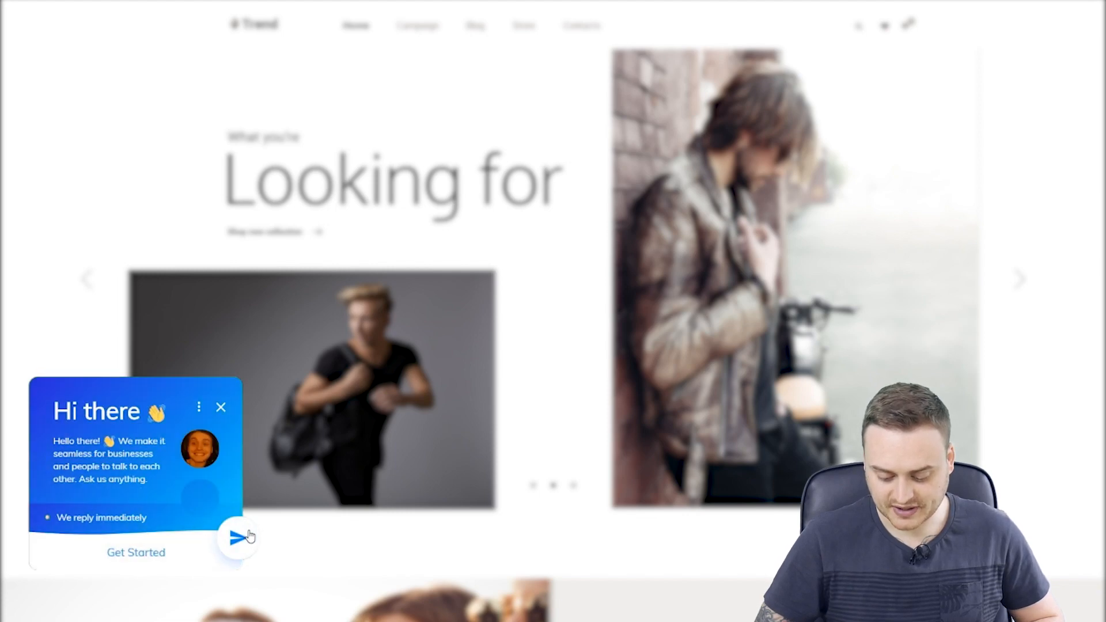
pyautogui.moveTo(173, 553)
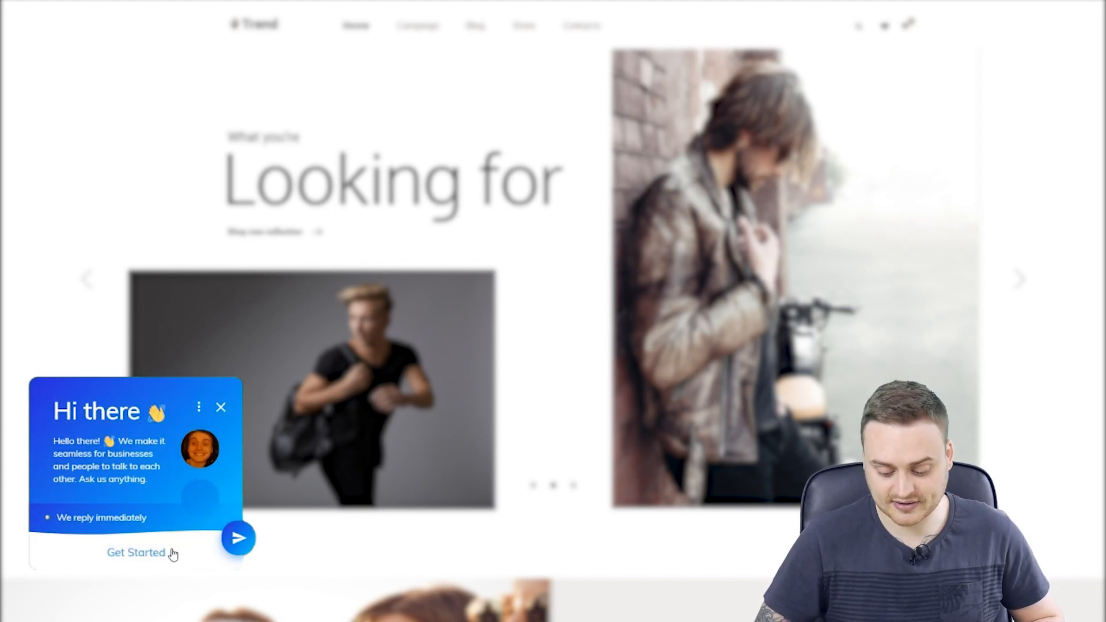
pyautogui.click(135, 552)
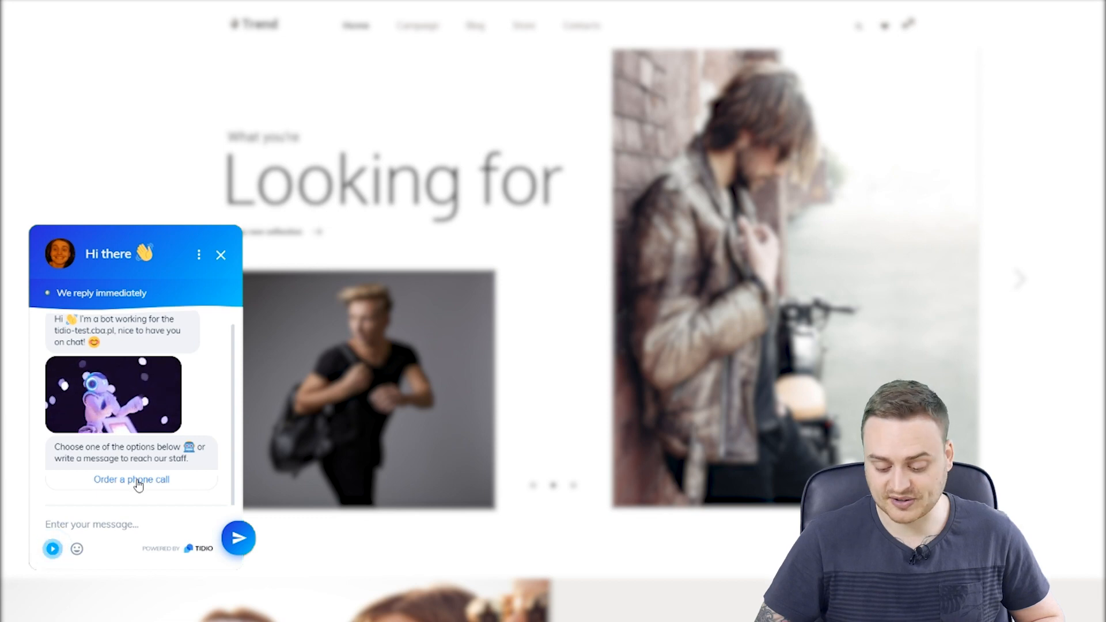
pyautogui.click(131, 480)
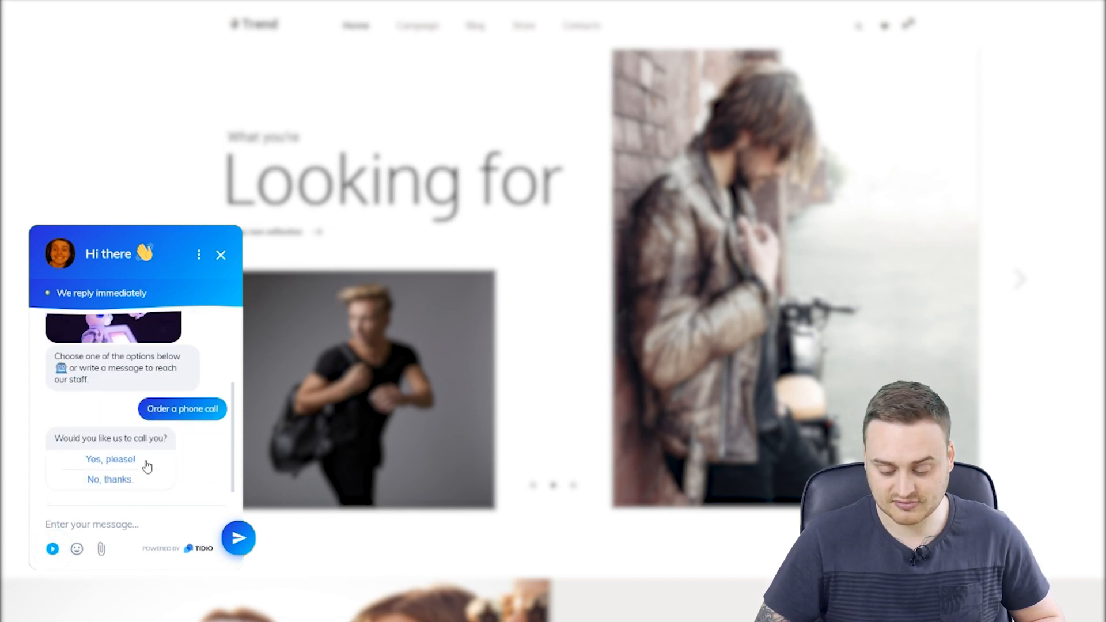
pyautogui.click(109, 458)
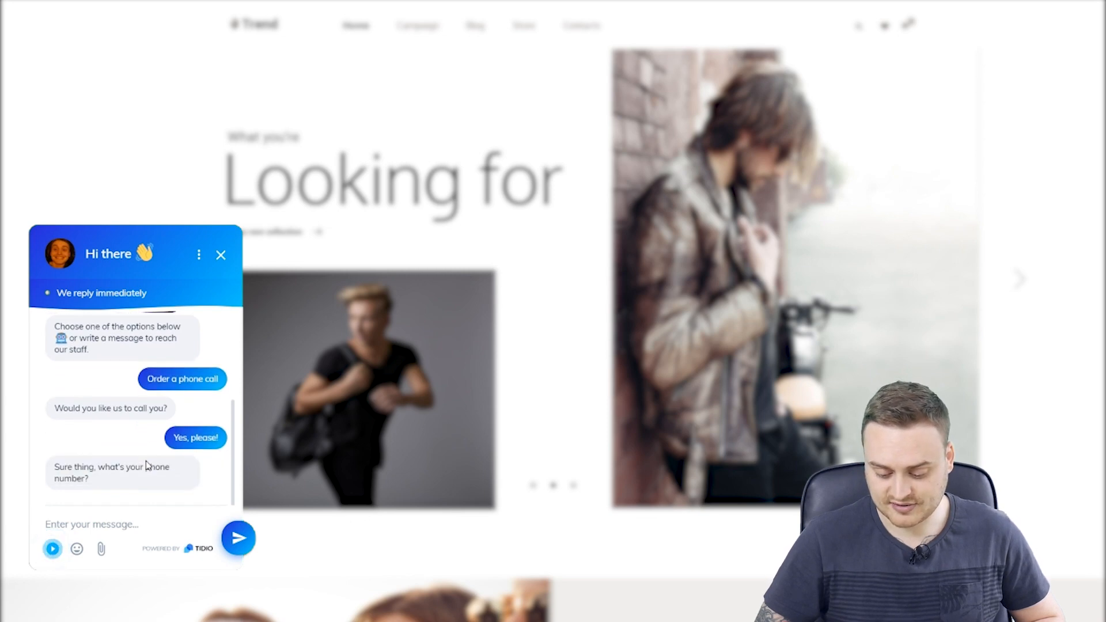
pyautogui.moveTo(156, 494)
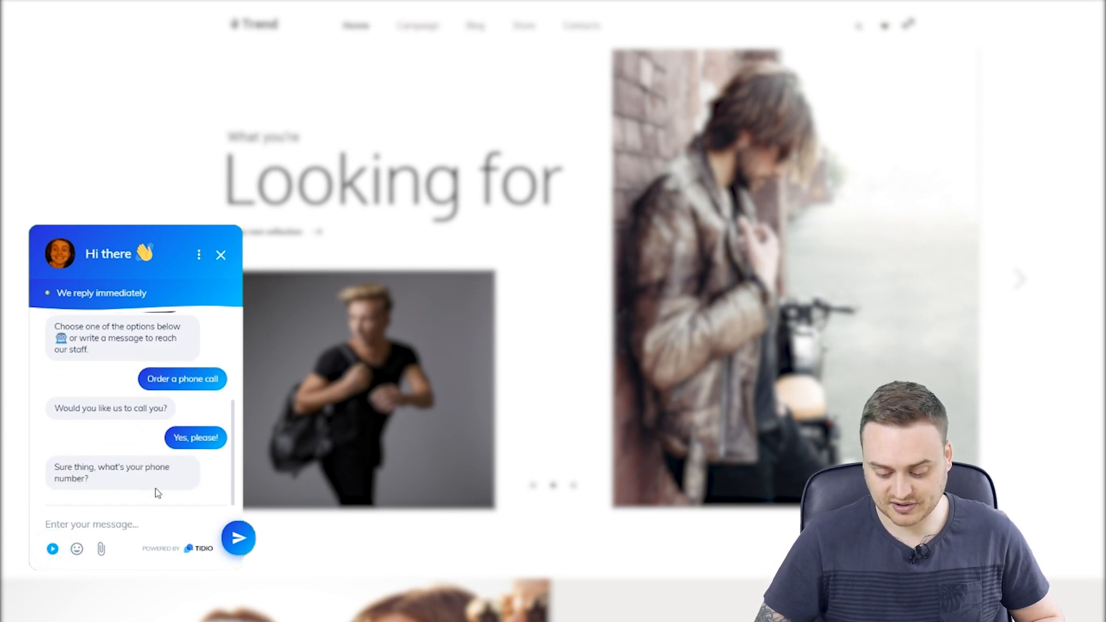
pyautogui.write('1')
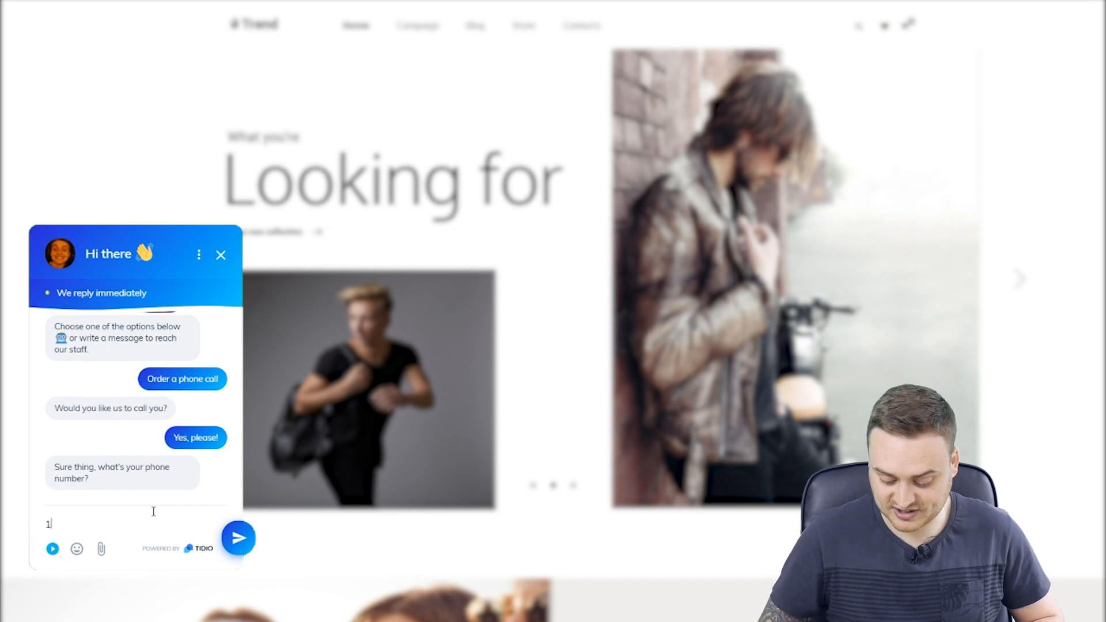
pyautogui.write('12233')
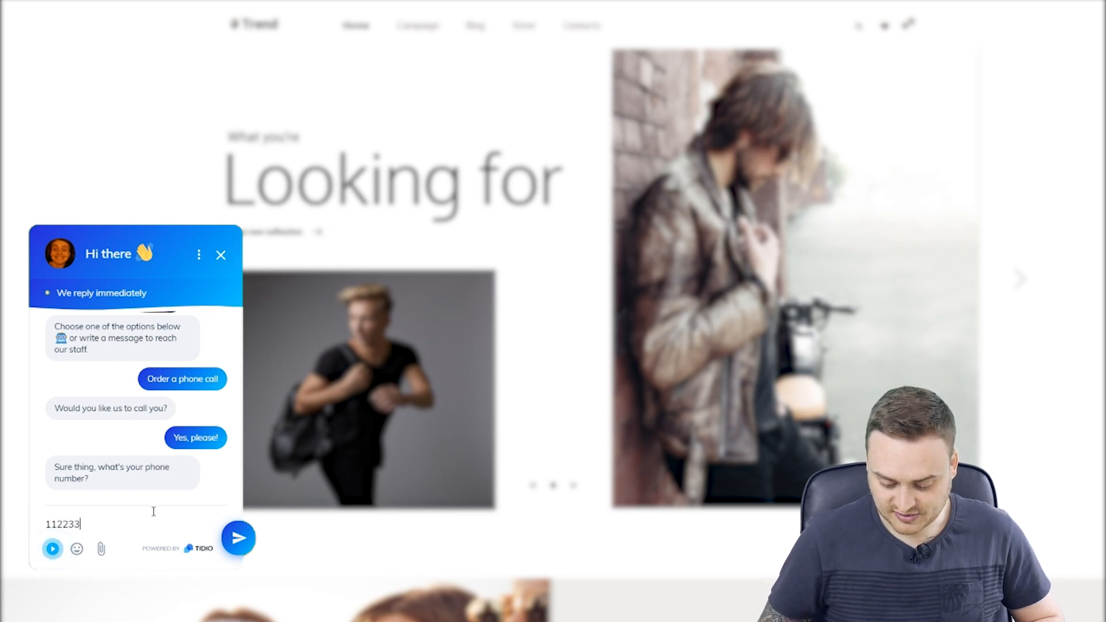
pyautogui.click(238, 538)
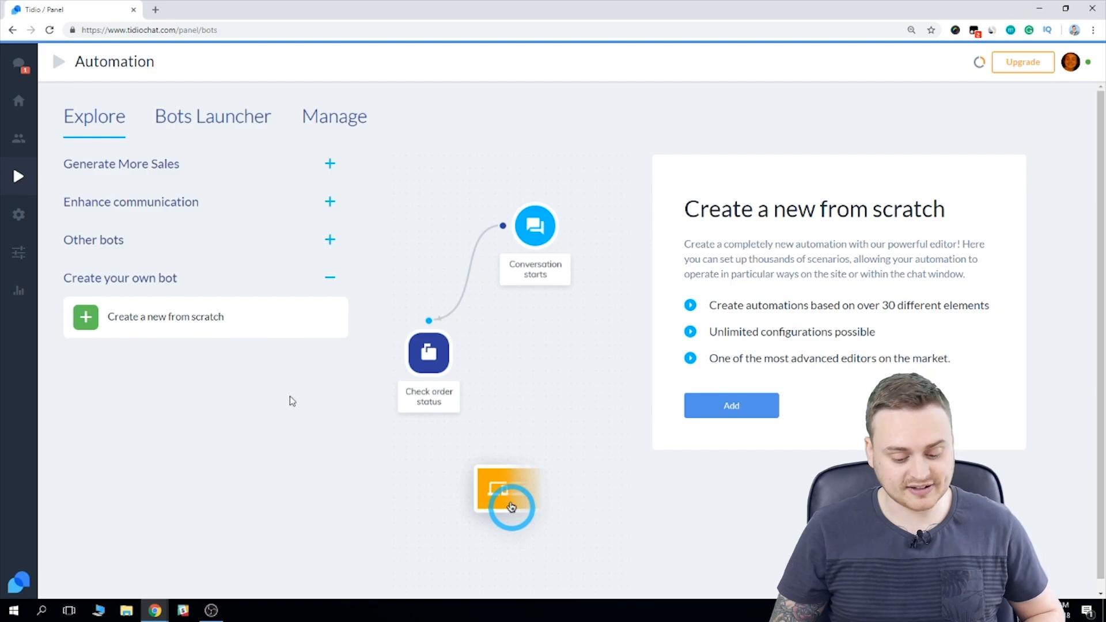
# Start a blank automation using Create a new from scratch
pyautogui.click(731, 405)
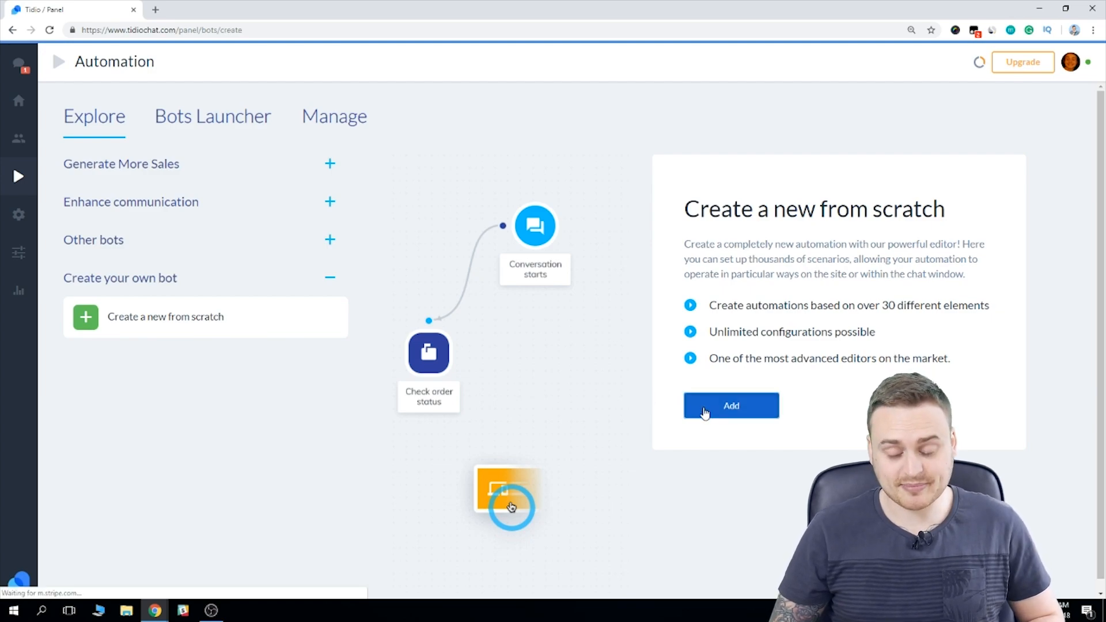
pyautogui.click(730, 406)
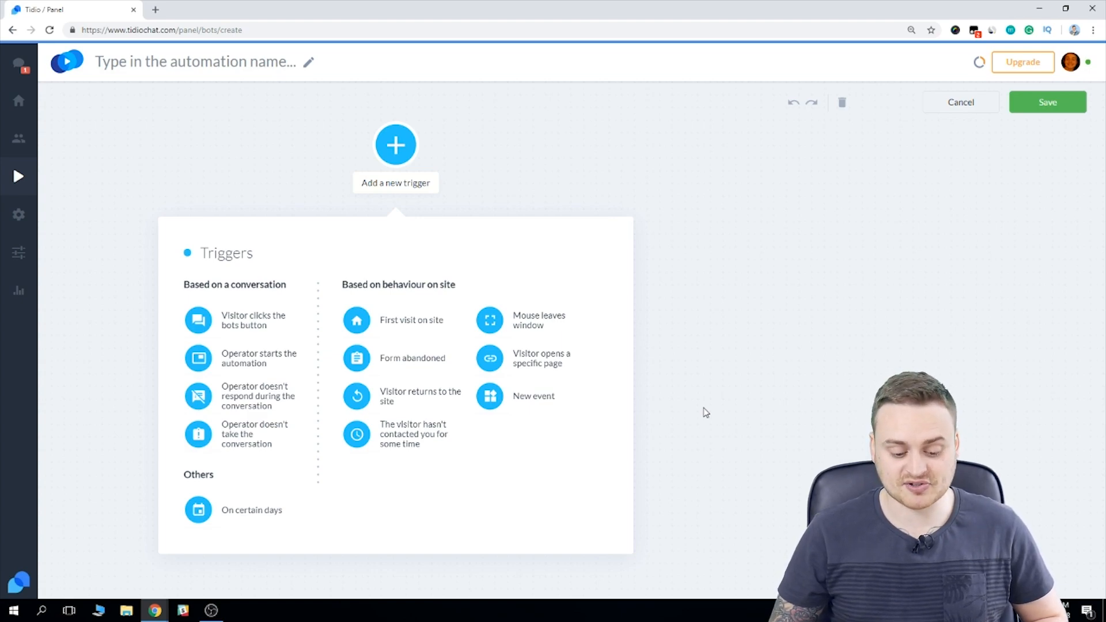
pyautogui.moveTo(255, 340)
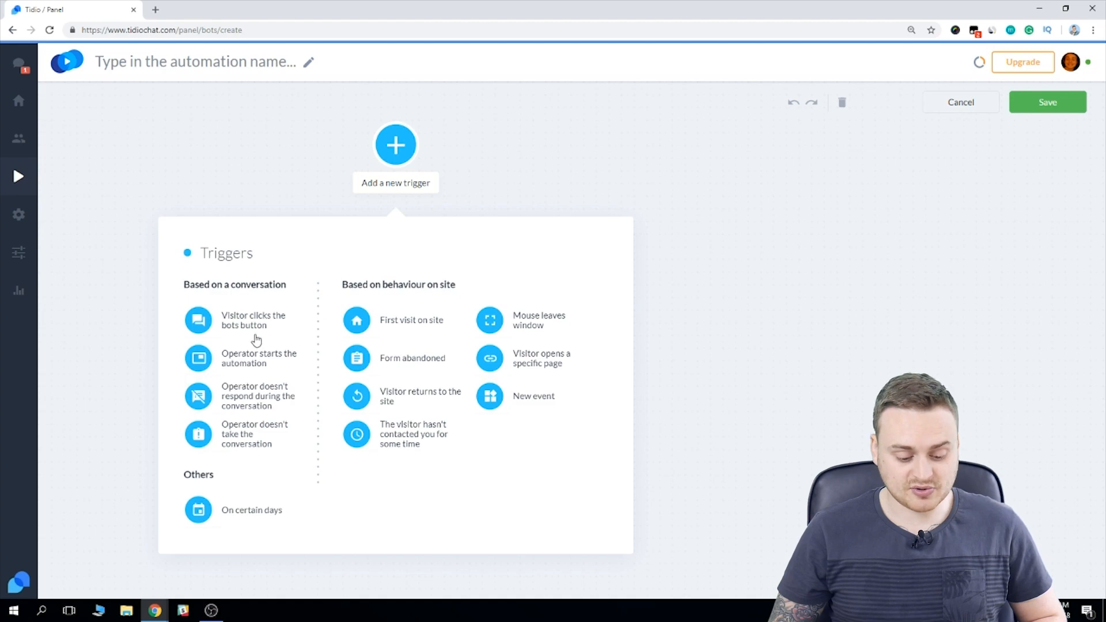
# Set the trigger to a visitor clicking a bot button named 'Discount'
pyautogui.click(254, 320)
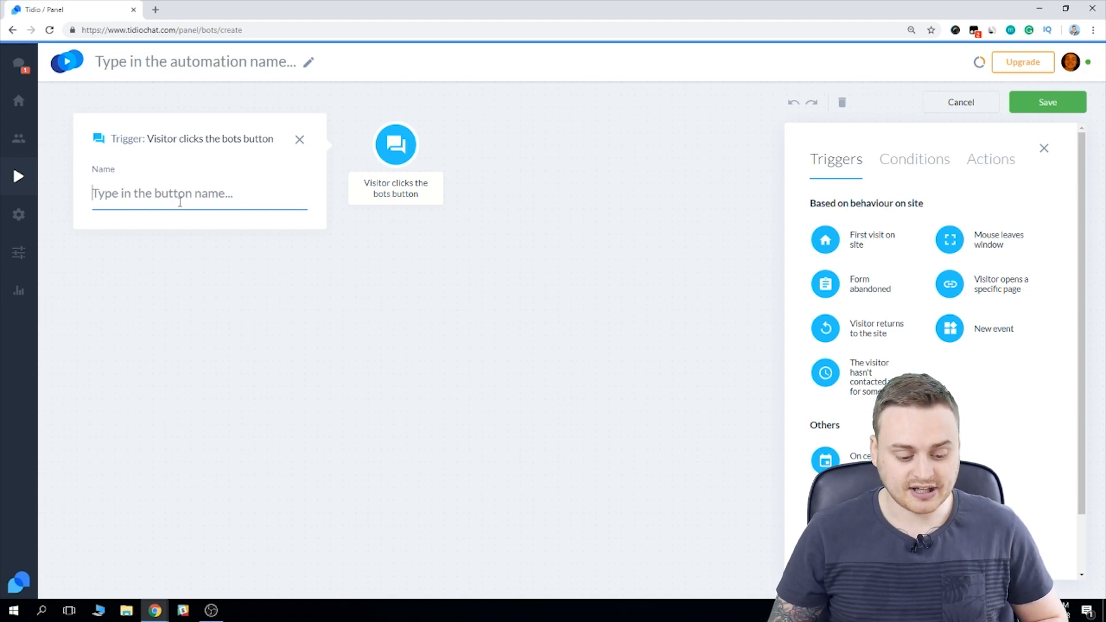
pyautogui.write('D')
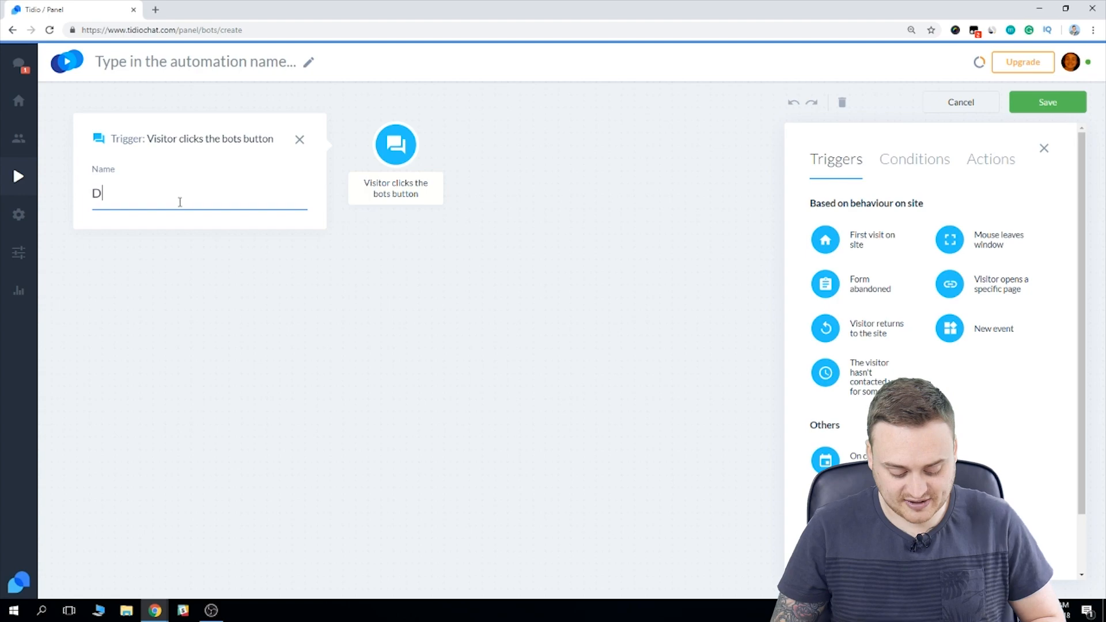
pyautogui.write('iscount')
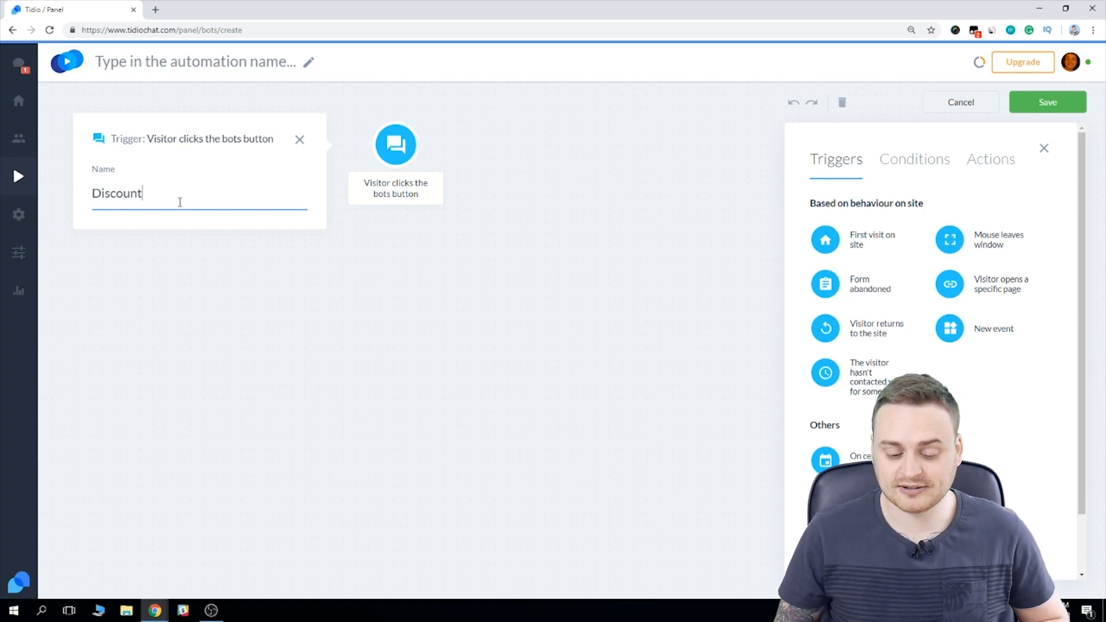
pyautogui.click(299, 138)
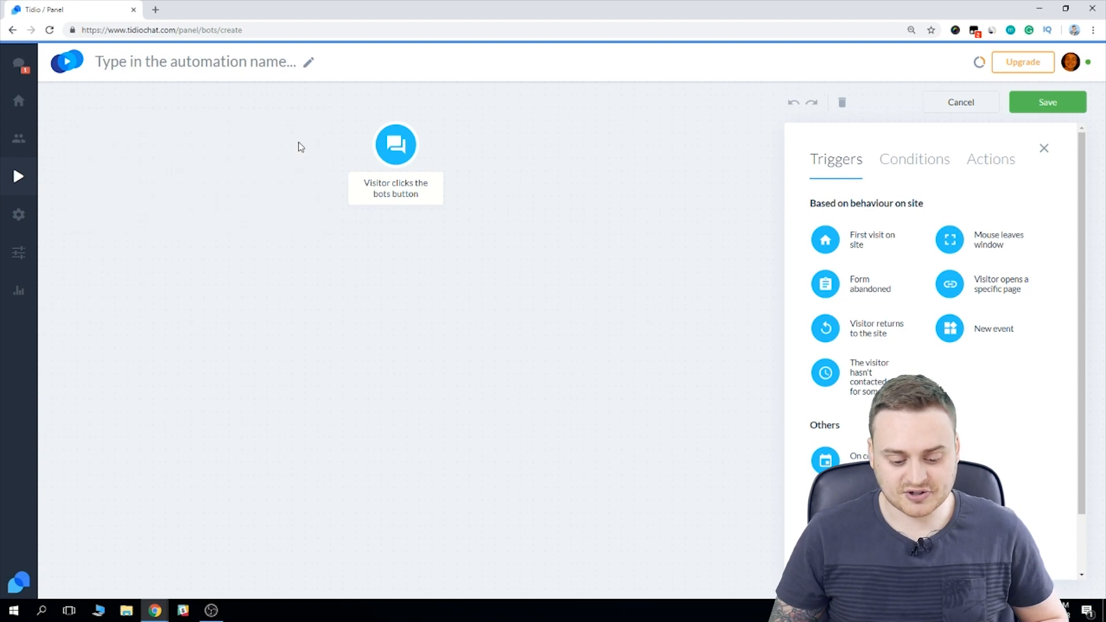
pyautogui.moveTo(334, 362)
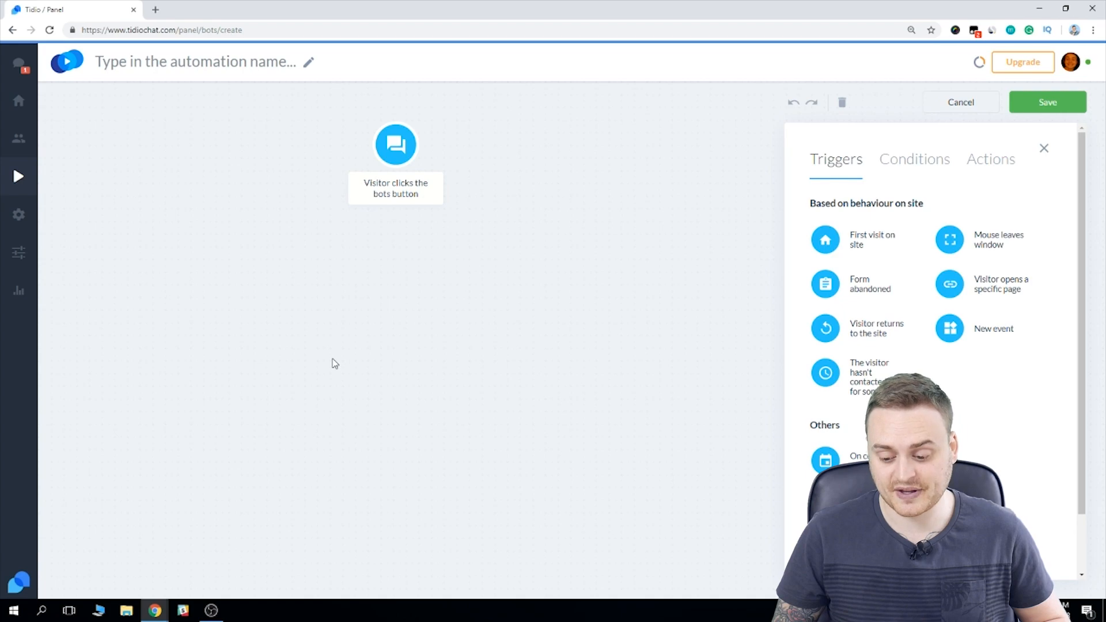
# Drag a Returning visitor condition under the trigger
pyautogui.click(914, 159)
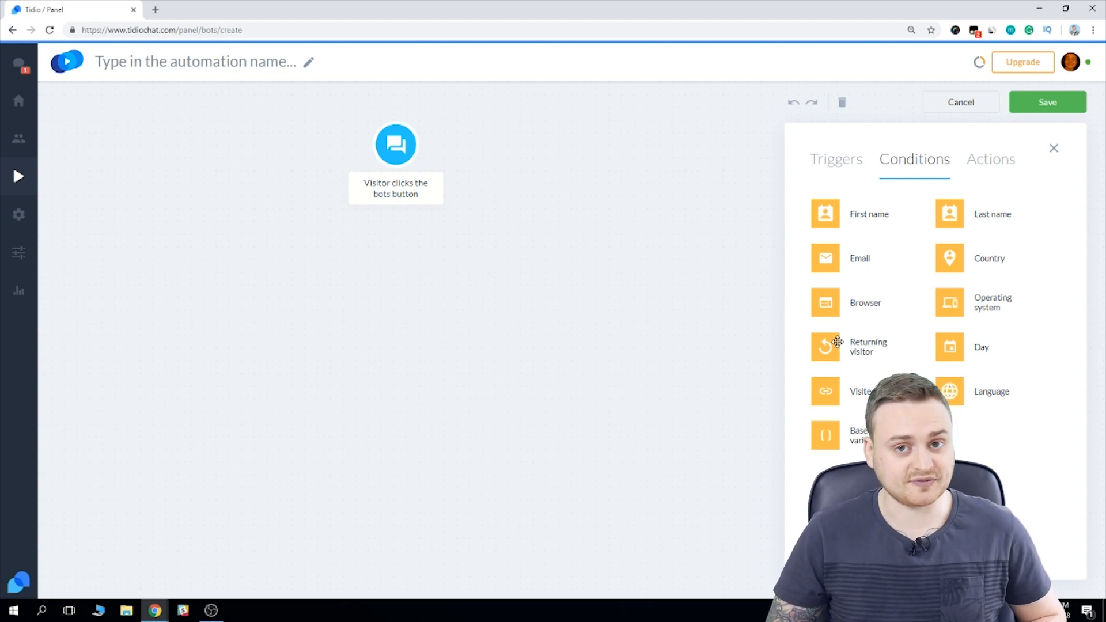
pyautogui.moveTo(839, 346); pyautogui.dragTo(554, 332)
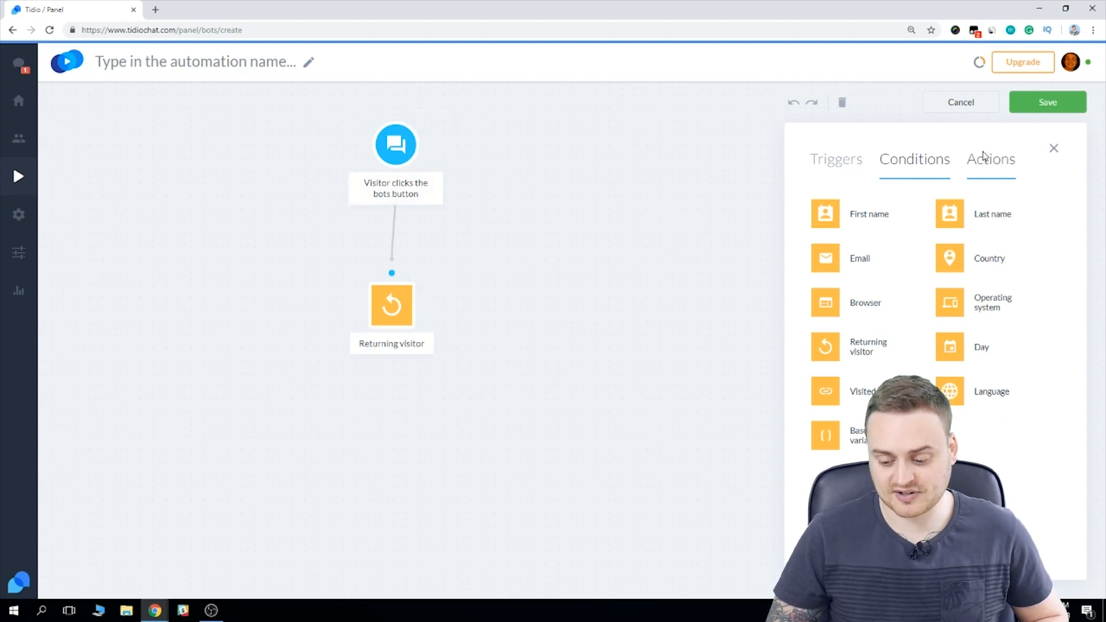
# Add a Make a decision action under the trigger, moving Returning visitor lower
pyautogui.click(991, 159)
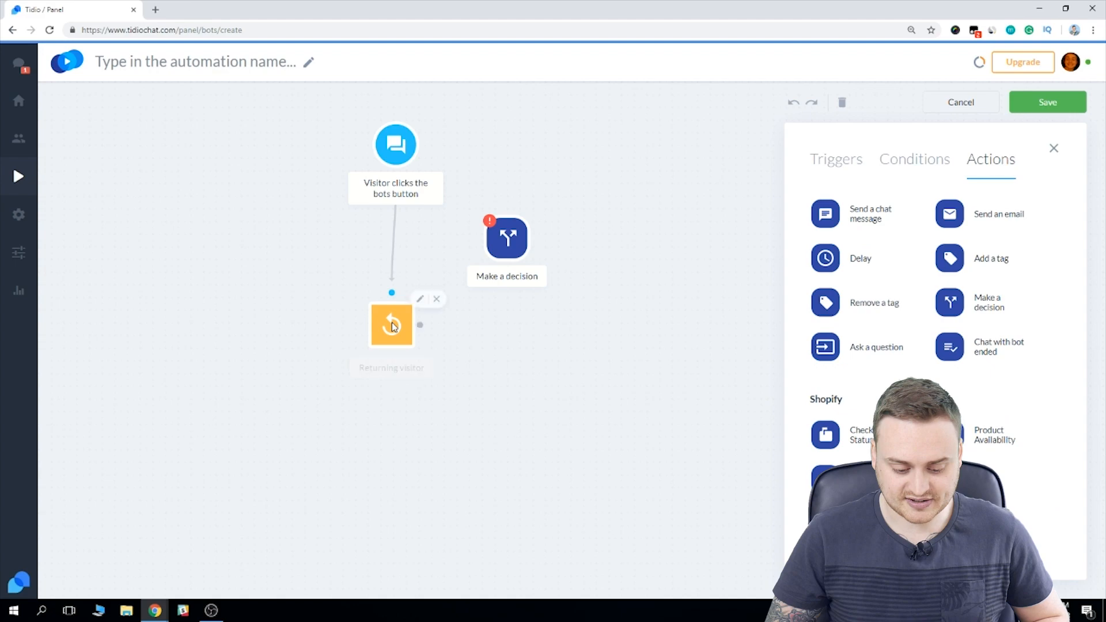
pyautogui.moveTo(392, 324); pyautogui.dragTo(394, 366)
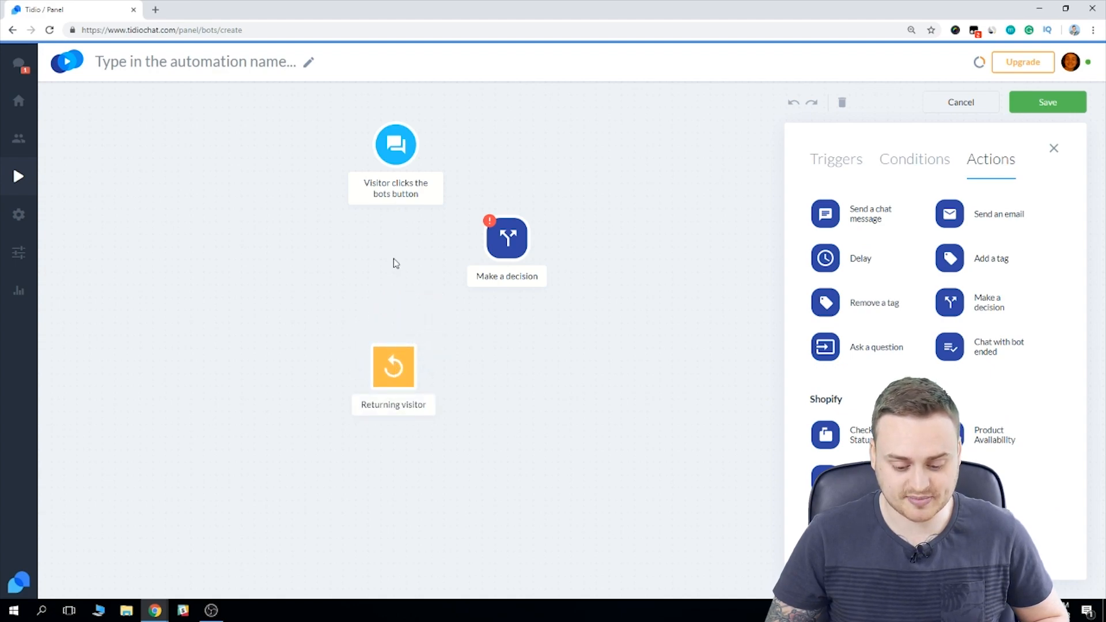
pyautogui.moveTo(393, 366); pyautogui.dragTo(401, 443)
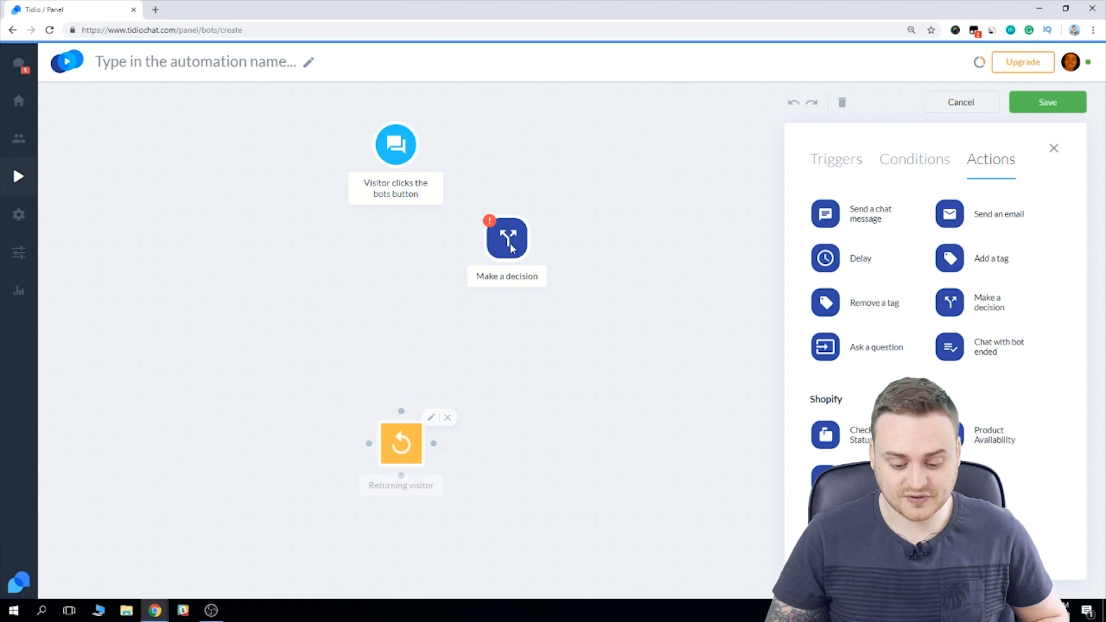
pyautogui.moveTo(506, 238); pyautogui.dragTo(410, 306)
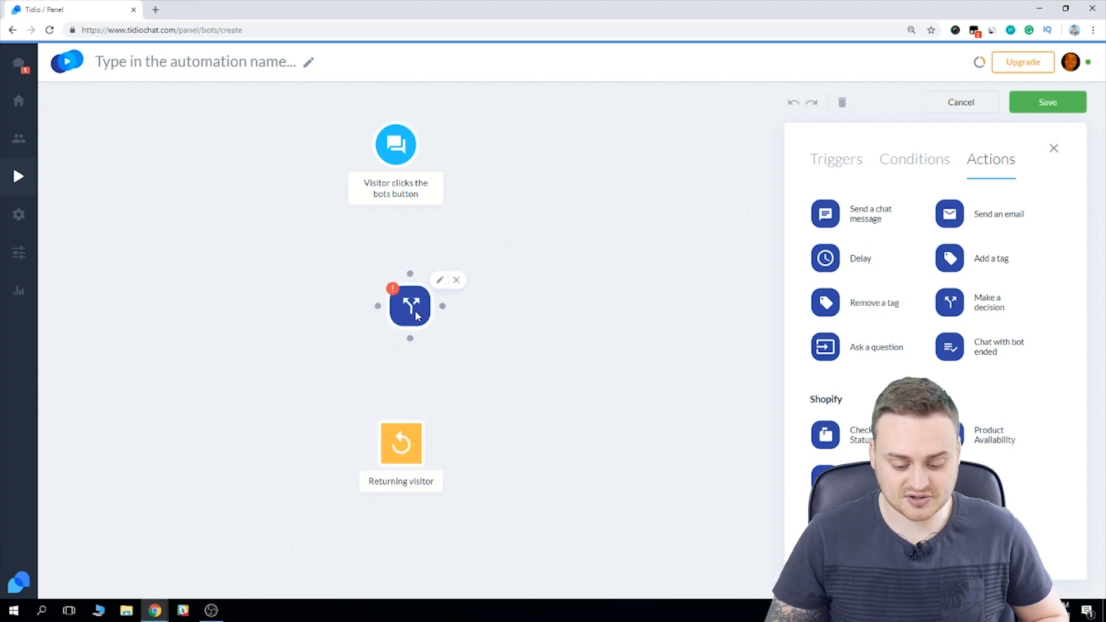
pyautogui.click(396, 145)
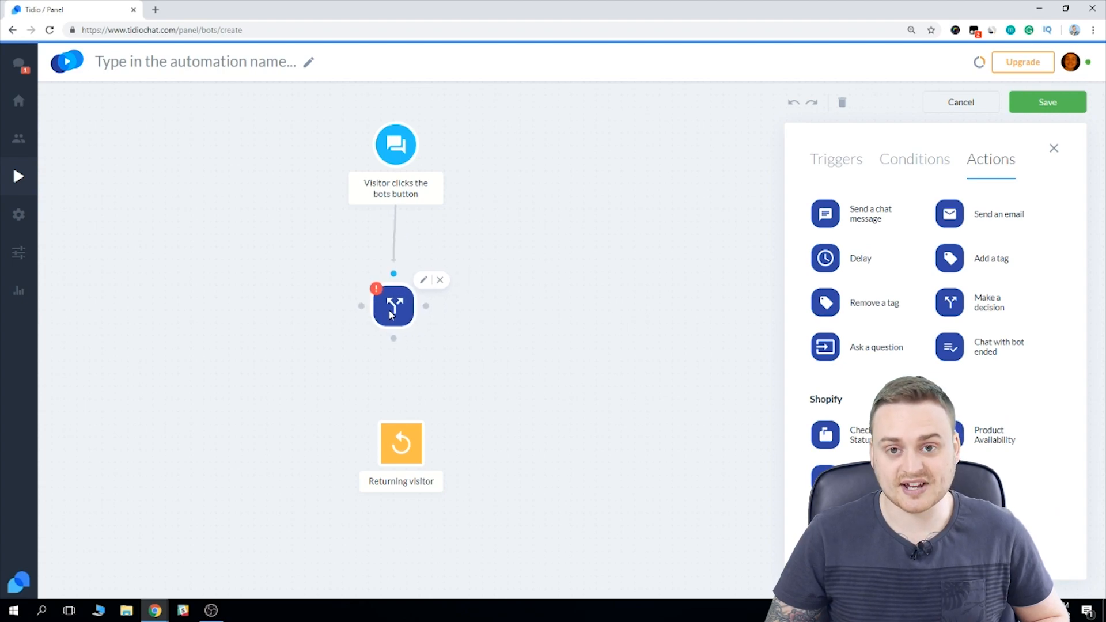
# Ask 'Would you like to check if you are eligible for a discount?' with buttons 'Yes please' and 'No thank you'
pyautogui.click(393, 306)
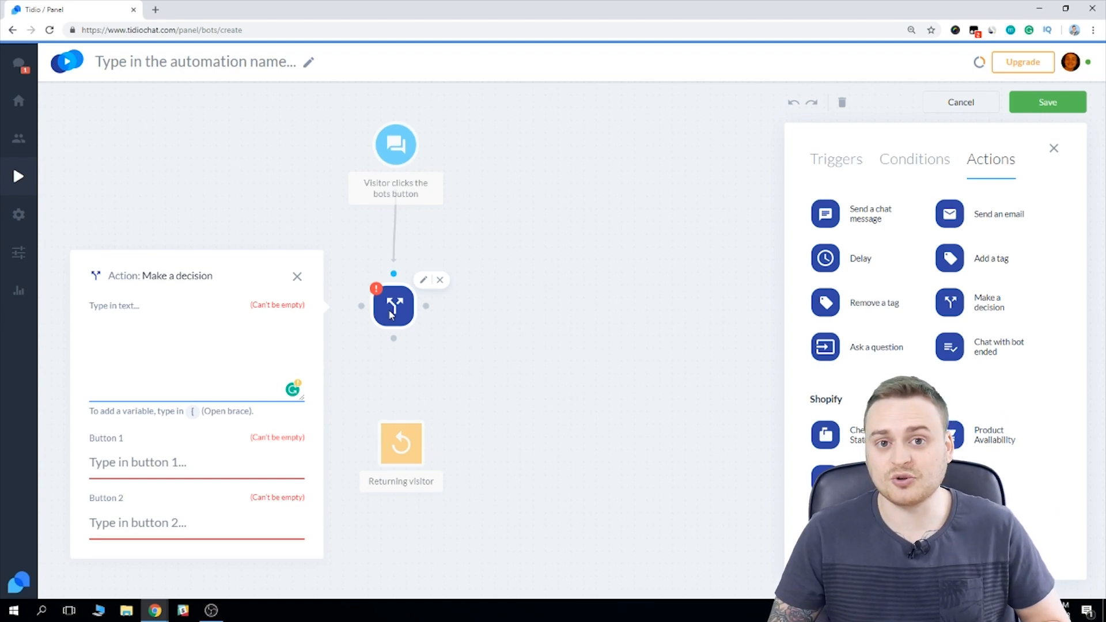
pyautogui.write('Would you like to check if you are eligible for a discount?')
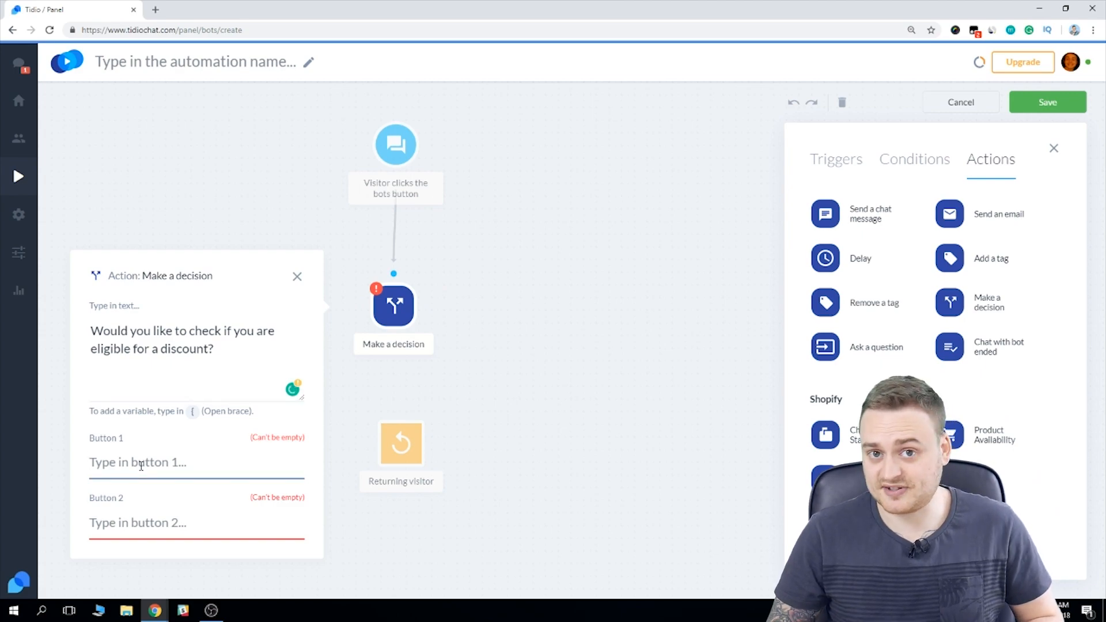
pyautogui.write('Yes p')
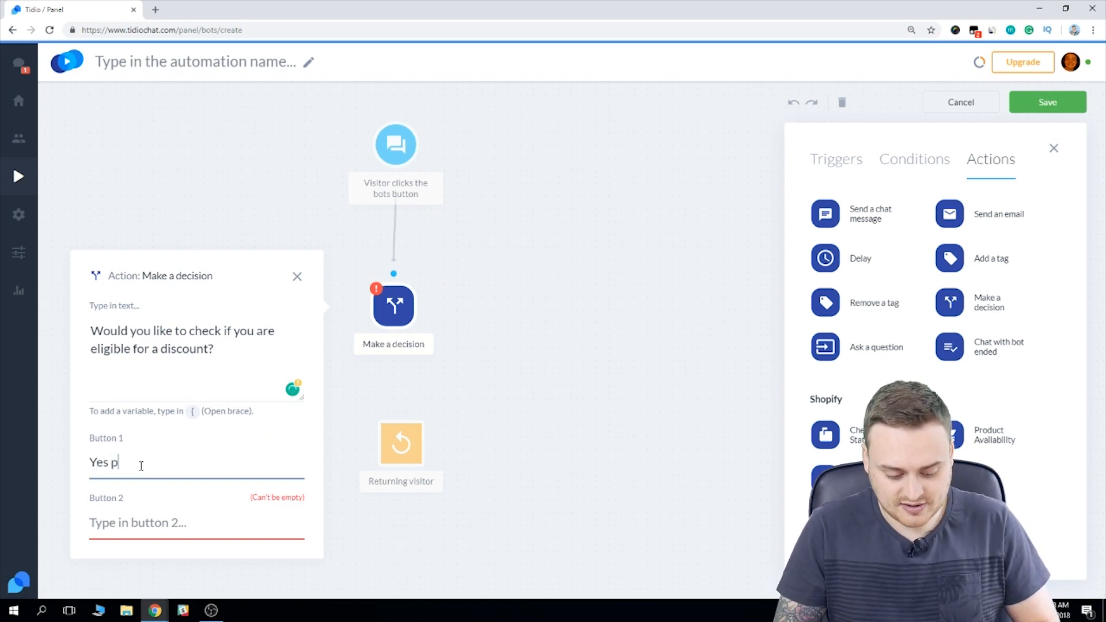
pyautogui.write('No')
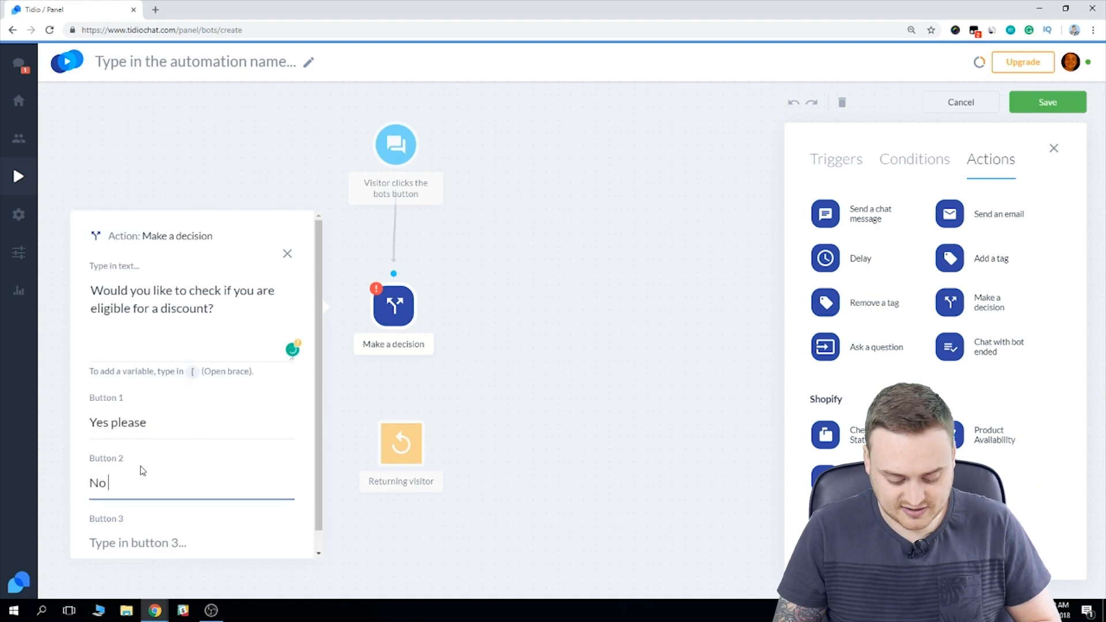
pyautogui.write('thank you')
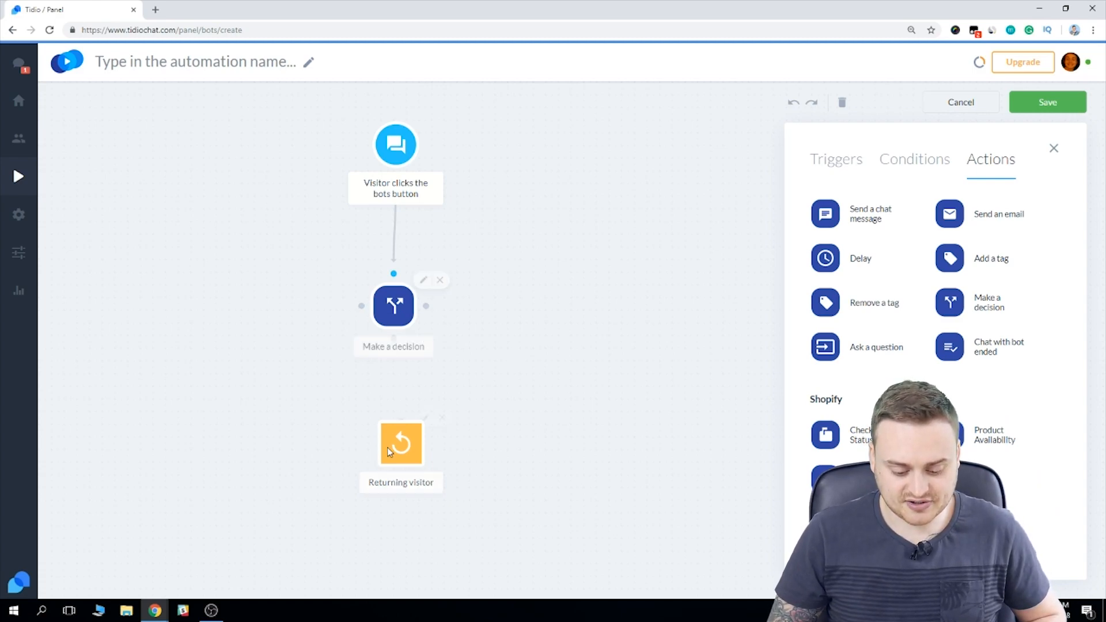
# Connect the Yes please answer to the Returning visitor condition node
pyautogui.moveTo(401, 443); pyautogui.dragTo(247, 422)
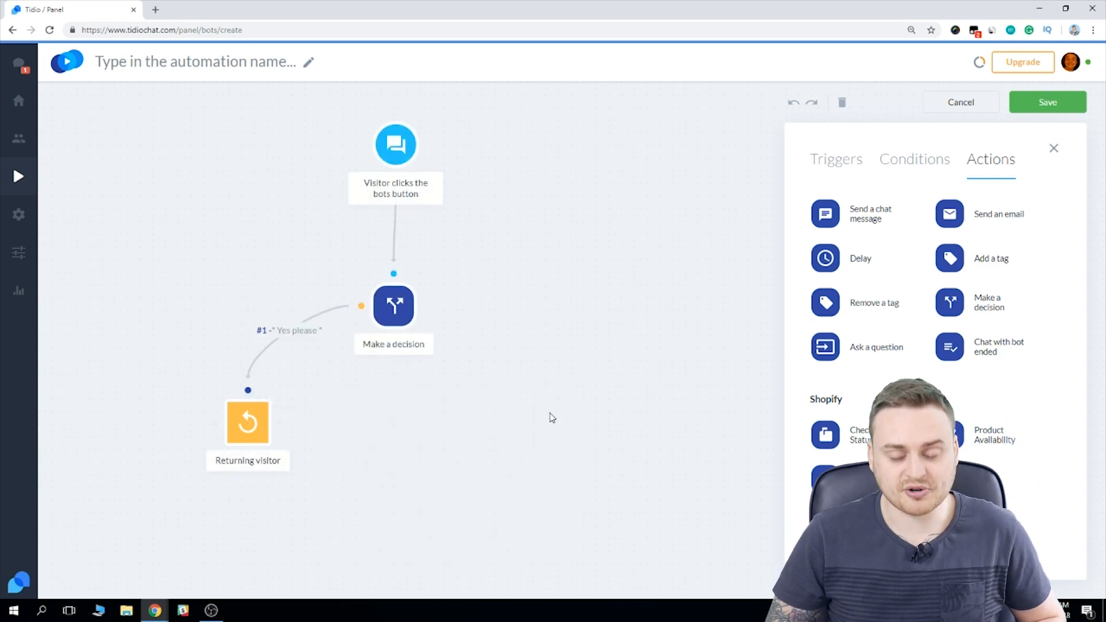
pyautogui.moveTo(416, 322)
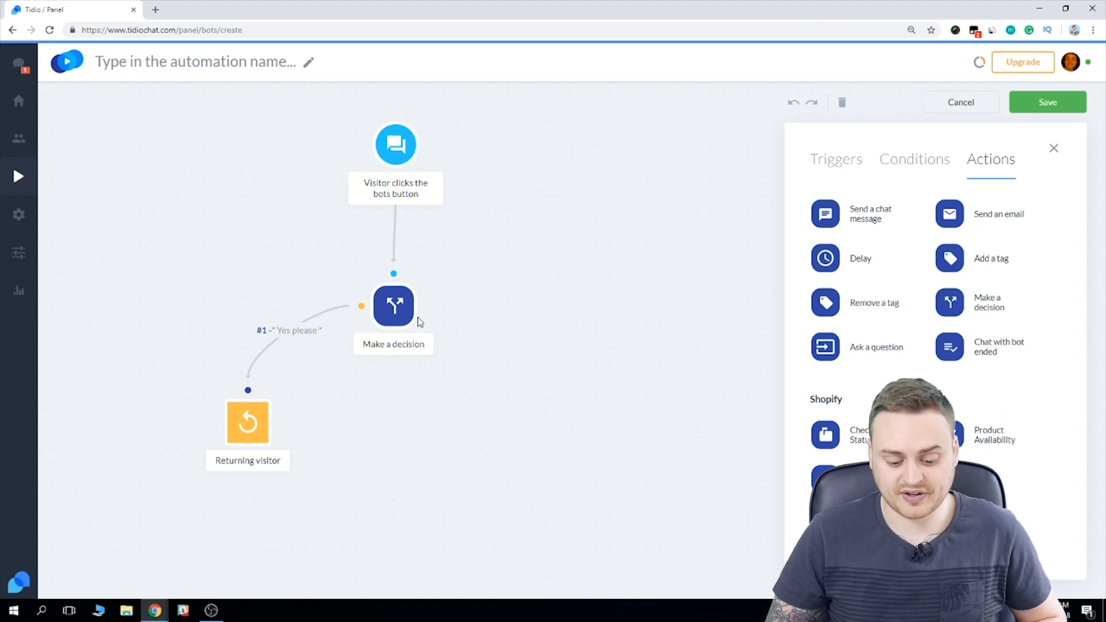
pyautogui.moveTo(900, 368)
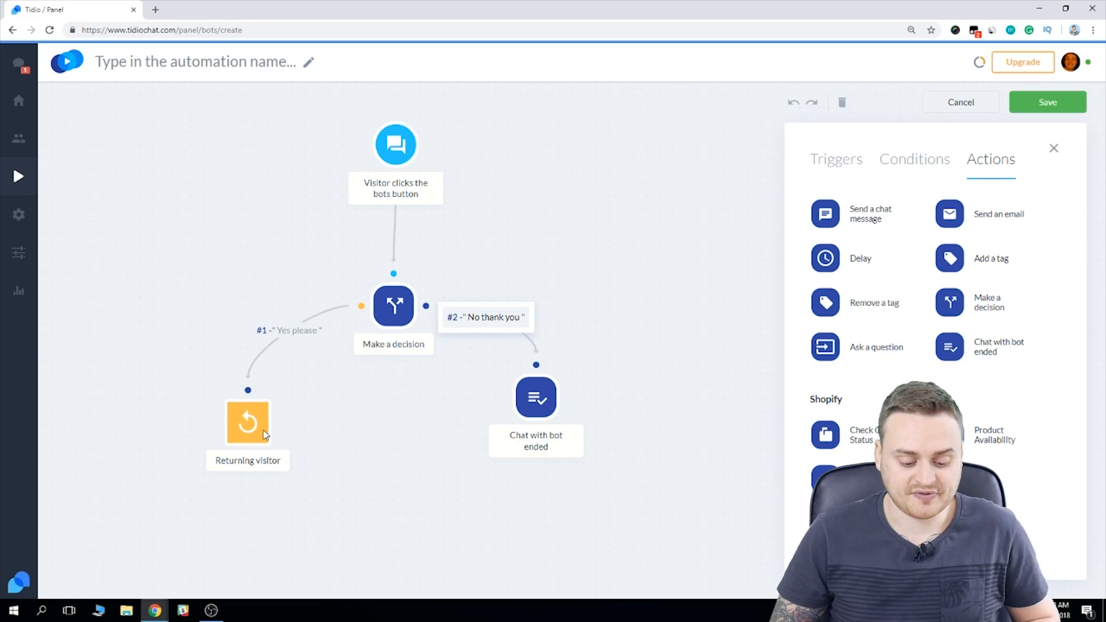
pyautogui.click(248, 424)
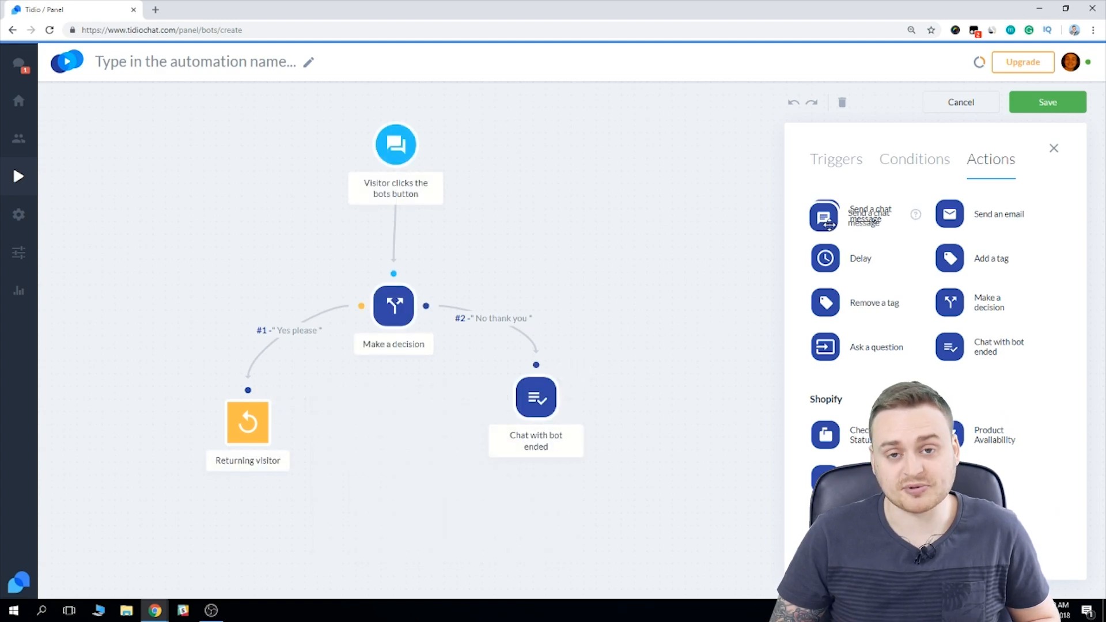
# Add a chat message step saying 'Congrats, you're eligible, here is your code:'
pyautogui.moveTo(854, 215); pyautogui.dragTo(149, 531)
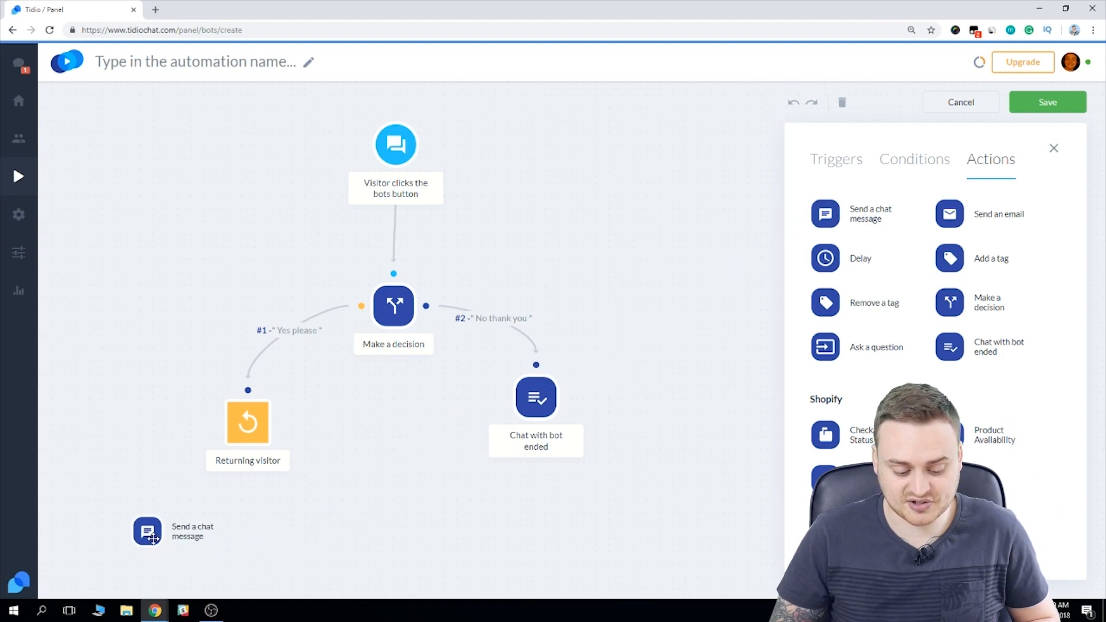
pyautogui.click(147, 530)
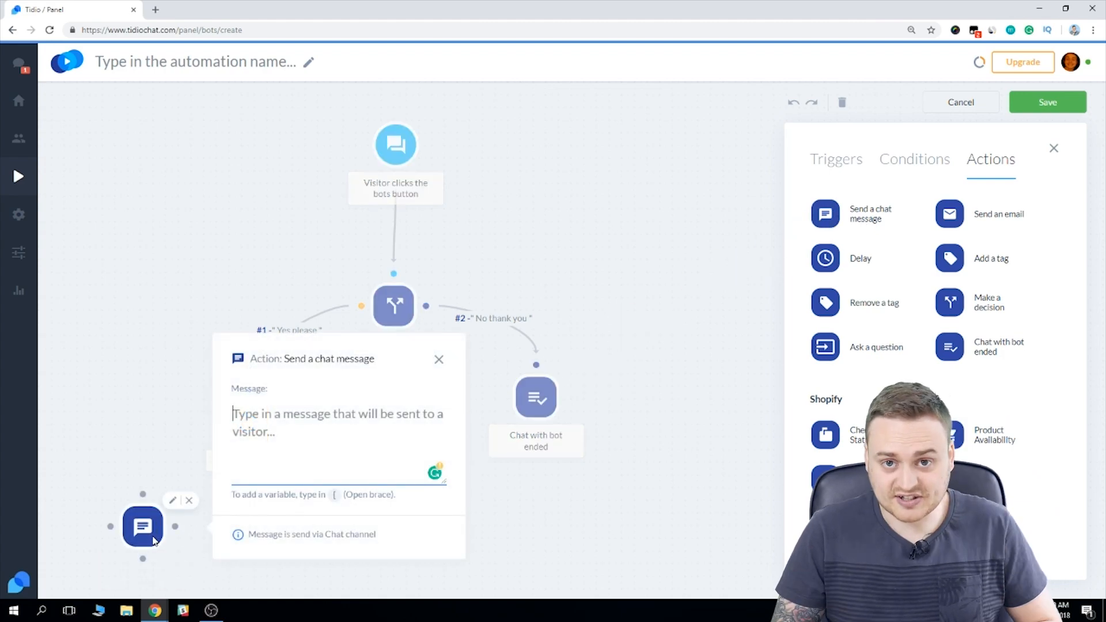
pyautogui.write("Congrats, you're eligible, h")
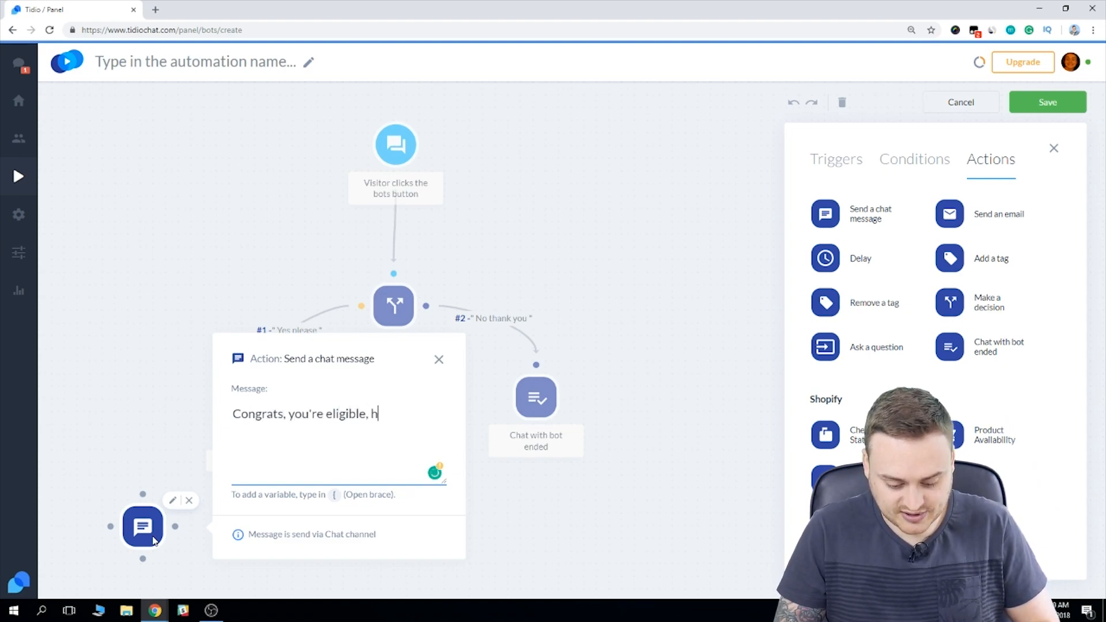
pyautogui.write('ere is your code:')
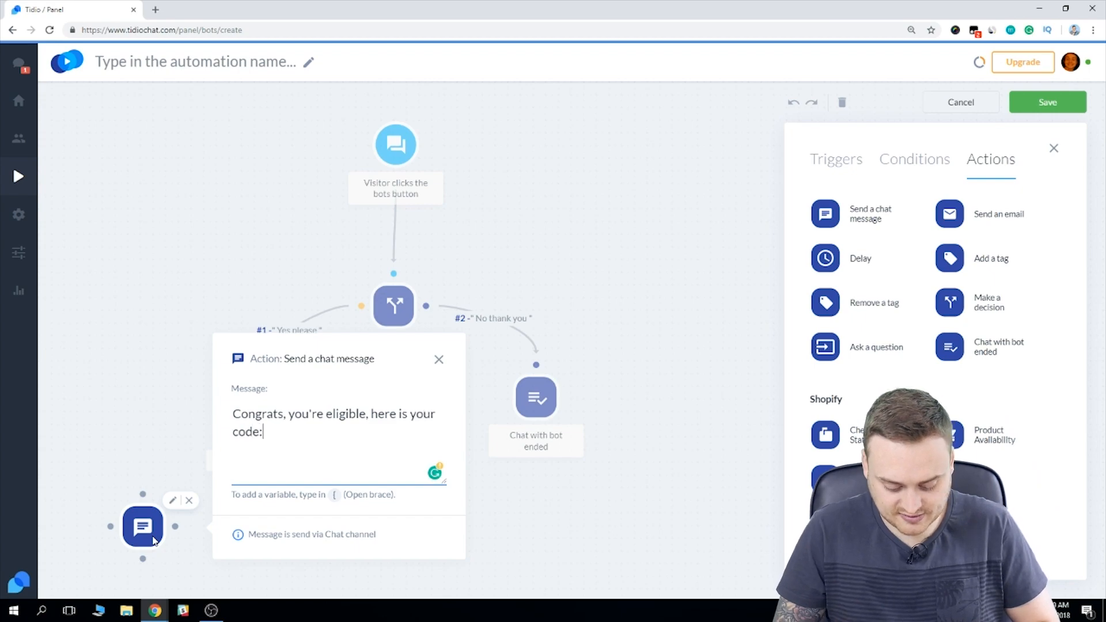
pyautogui.click(439, 359)
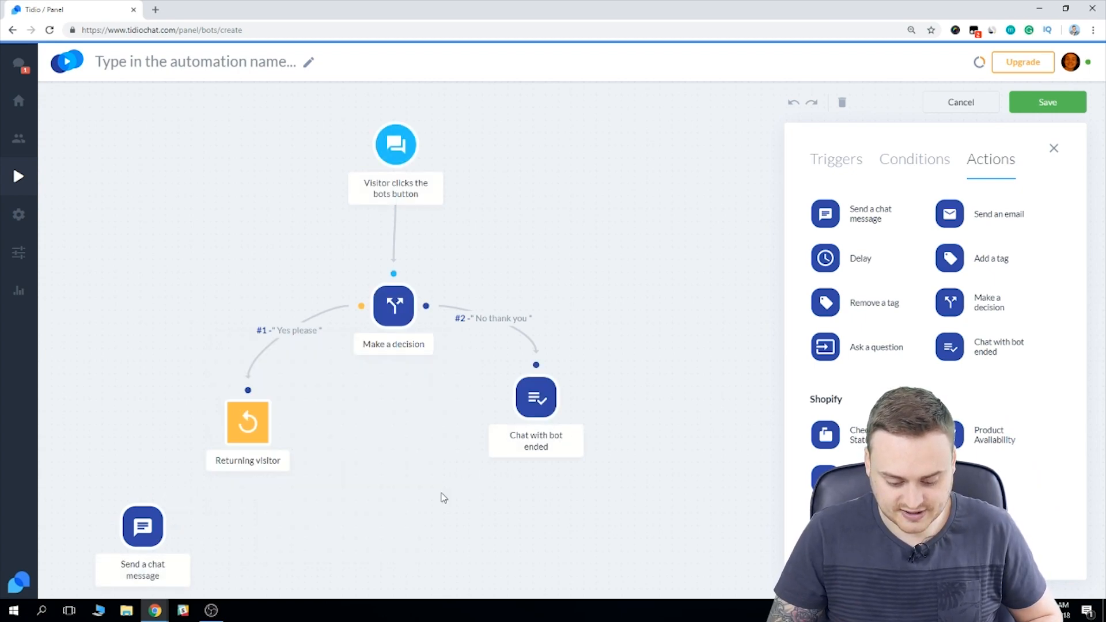
# Link the Returning visitor condition: Yes to the message, No to Chat with bot ended
pyautogui.click(248, 422)
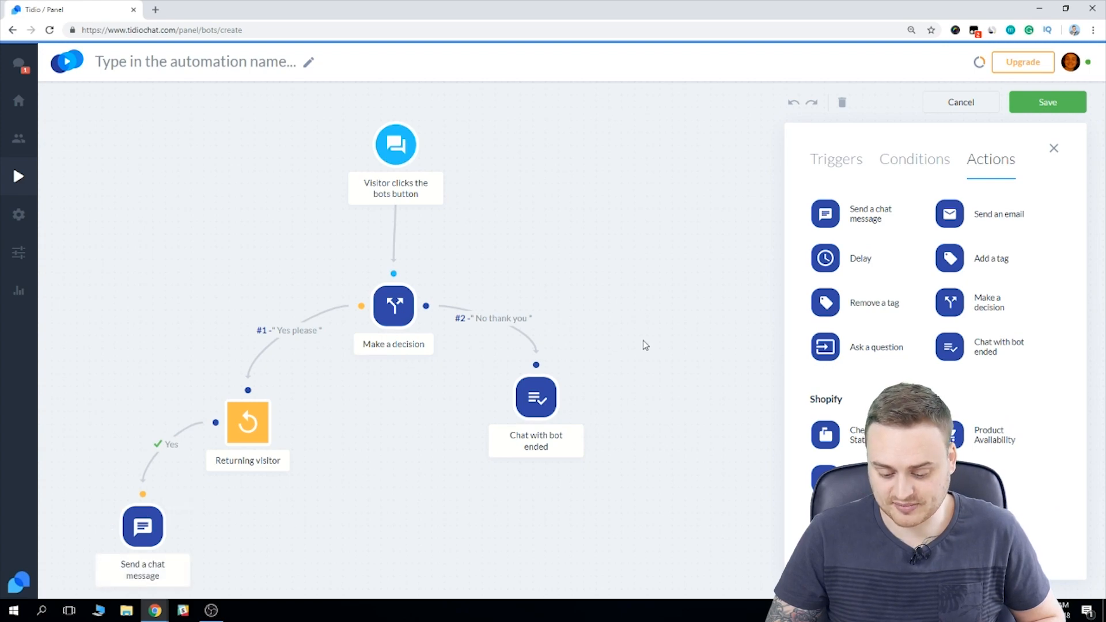
pyautogui.click(247, 422)
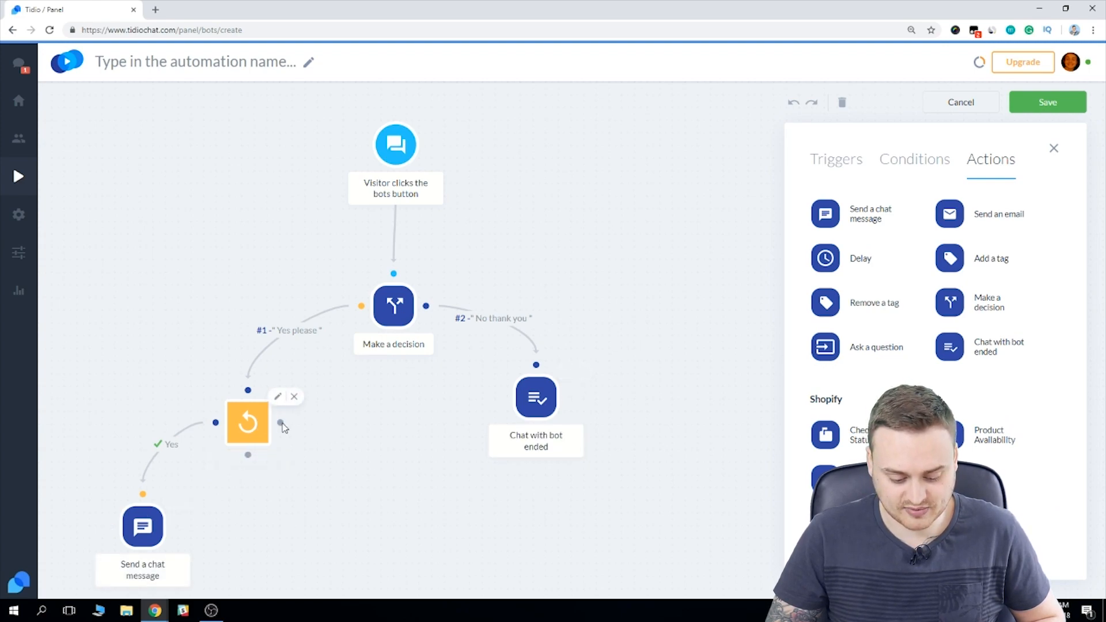
pyautogui.moveTo(281, 423); pyautogui.dragTo(504, 397)
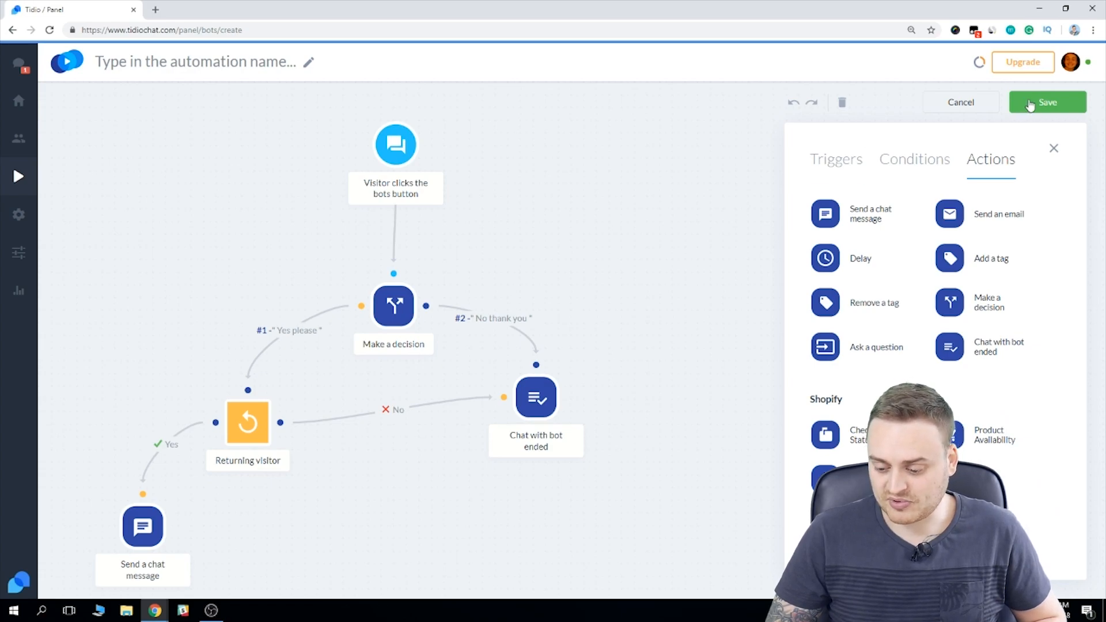
# Save the bot with the name 'Discount' in the save dialog
pyautogui.click(1047, 102)
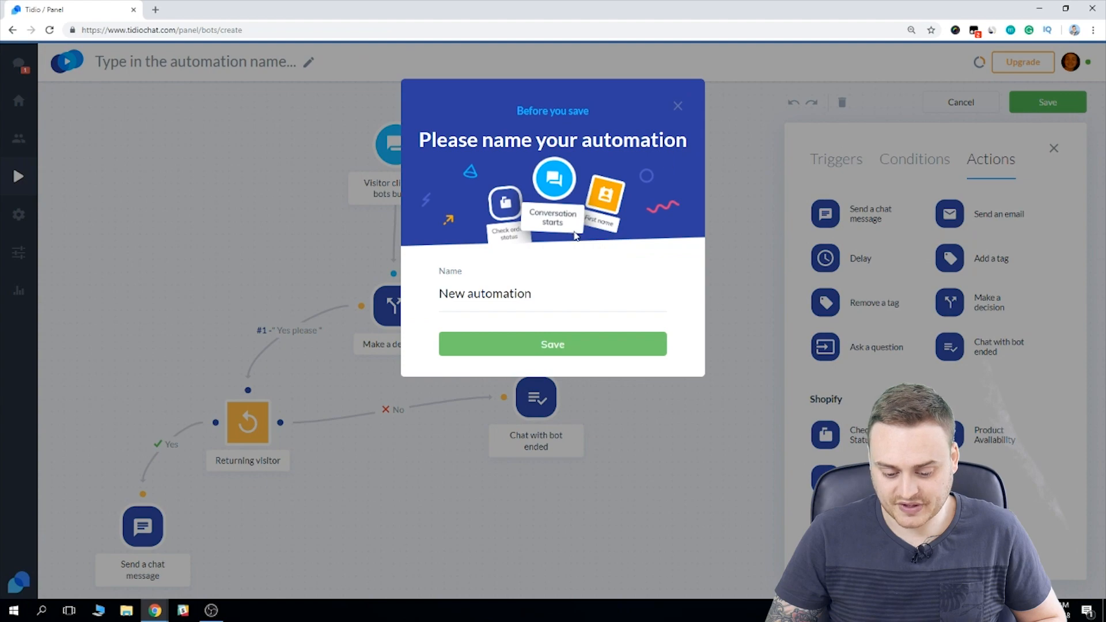
pyautogui.write('D')
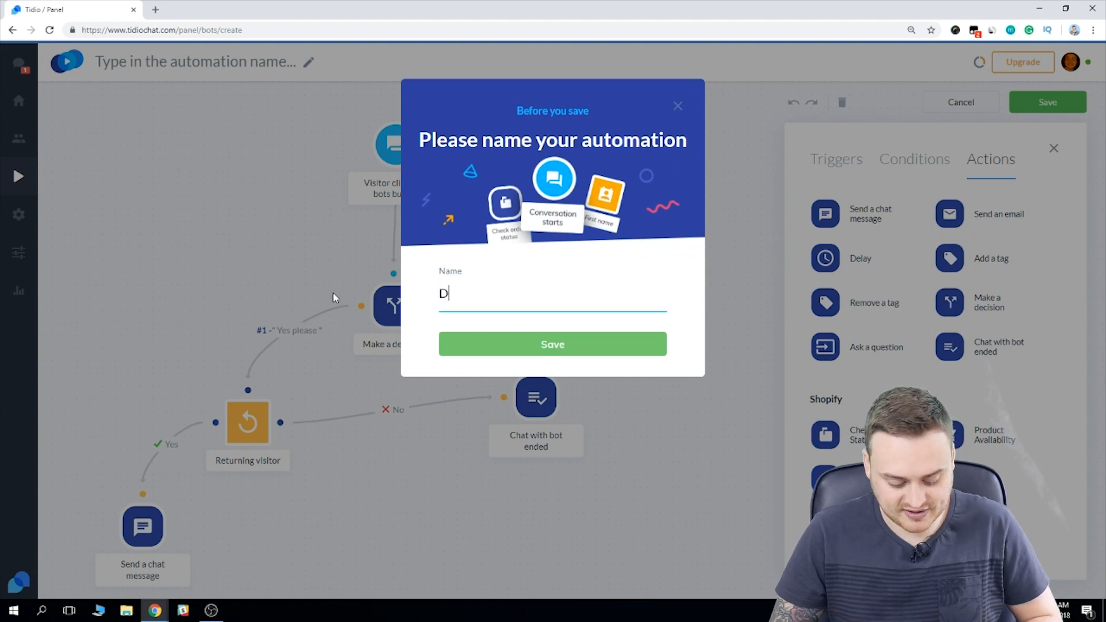
pyautogui.write('iscount')
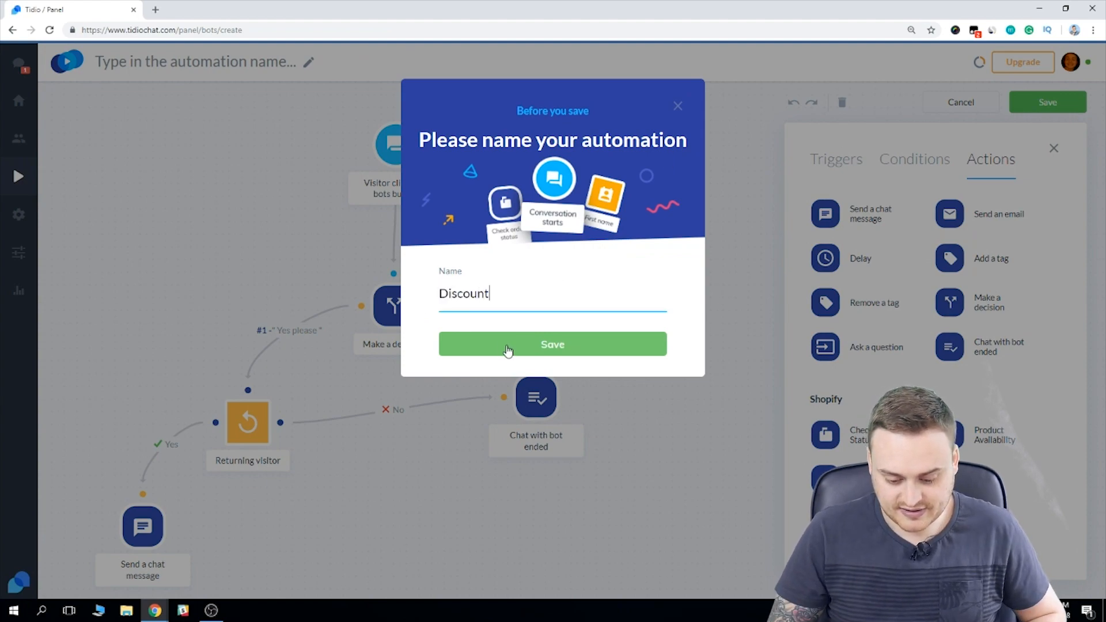
pyautogui.click(553, 345)
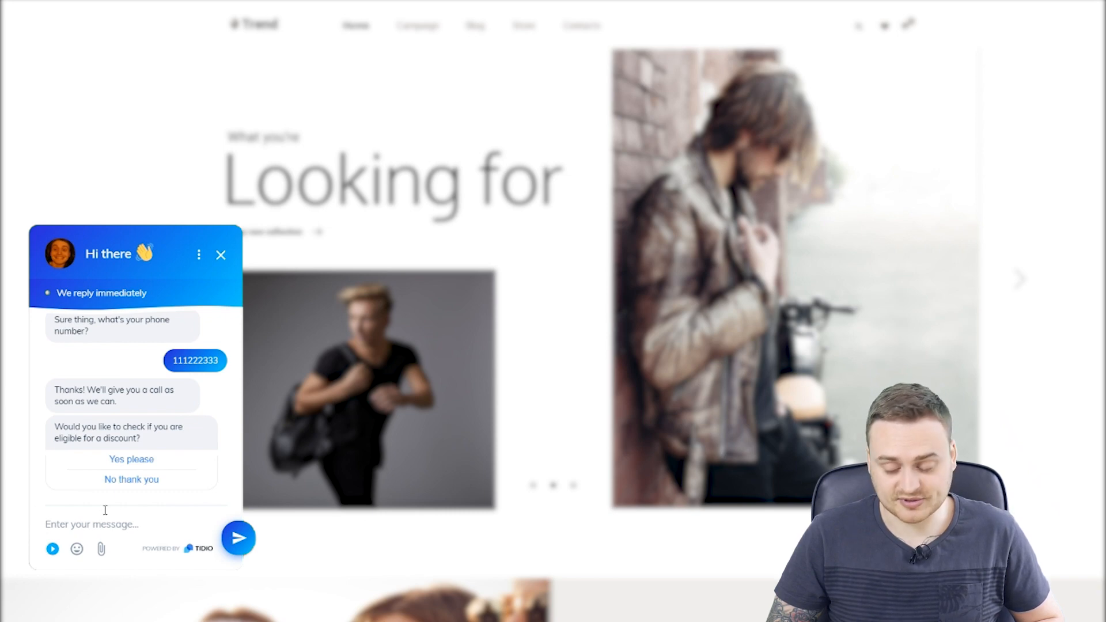
# Answer 'Yes please' in the website chat widget and get the congratulations code reply
pyautogui.click(131, 459)
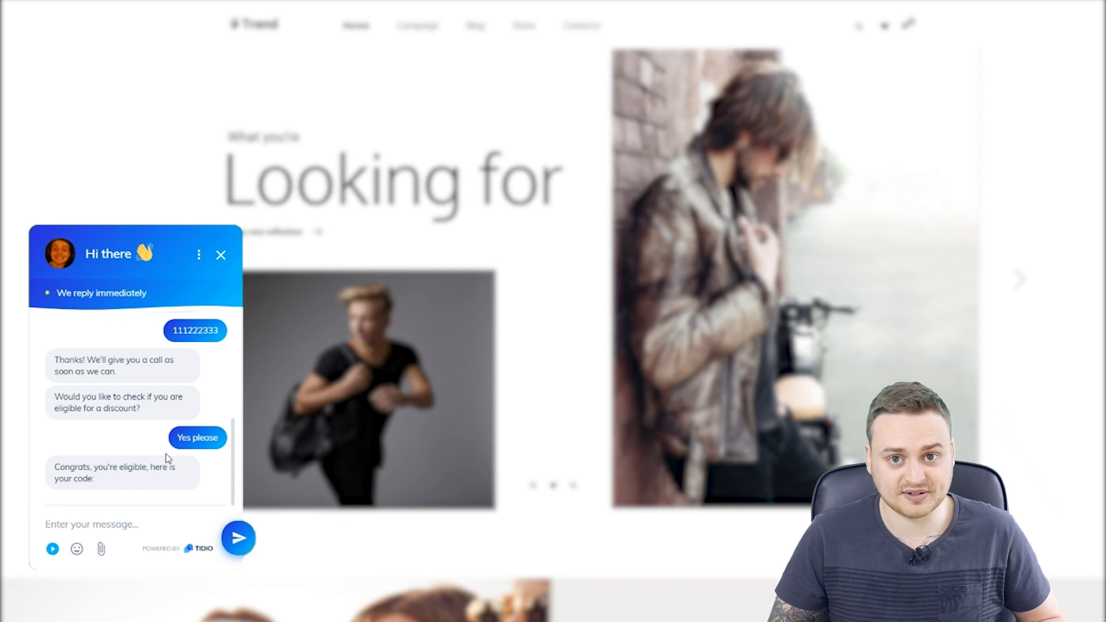
pyautogui.click(92, 524)
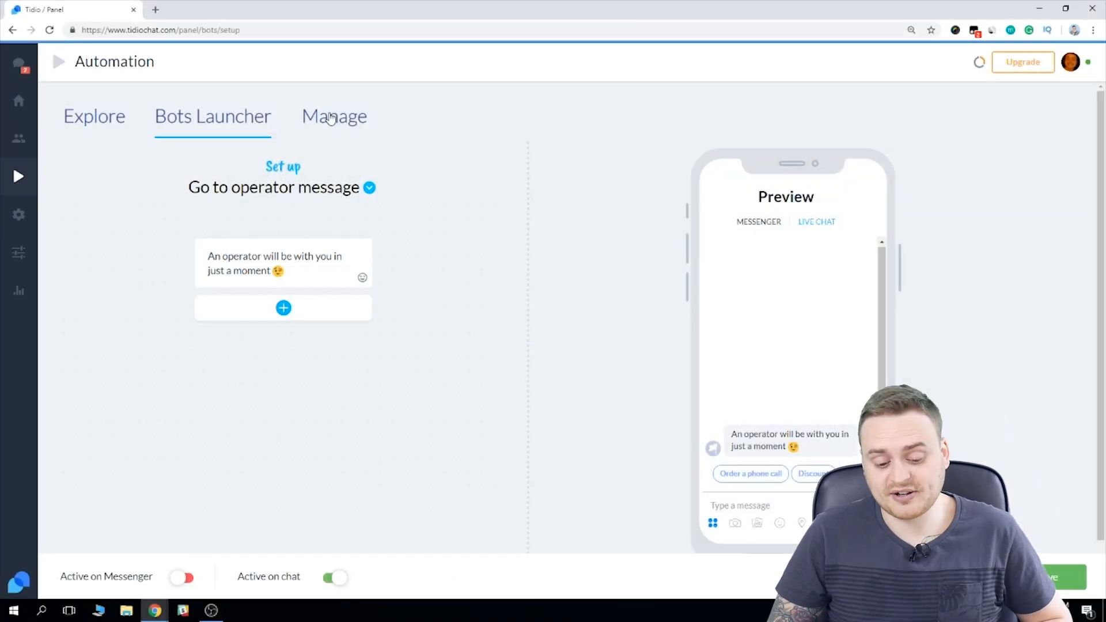
# In Manage, view the bot's Delete/Turn off options, then edit the Order a phone call Bot
pyautogui.click(334, 117)
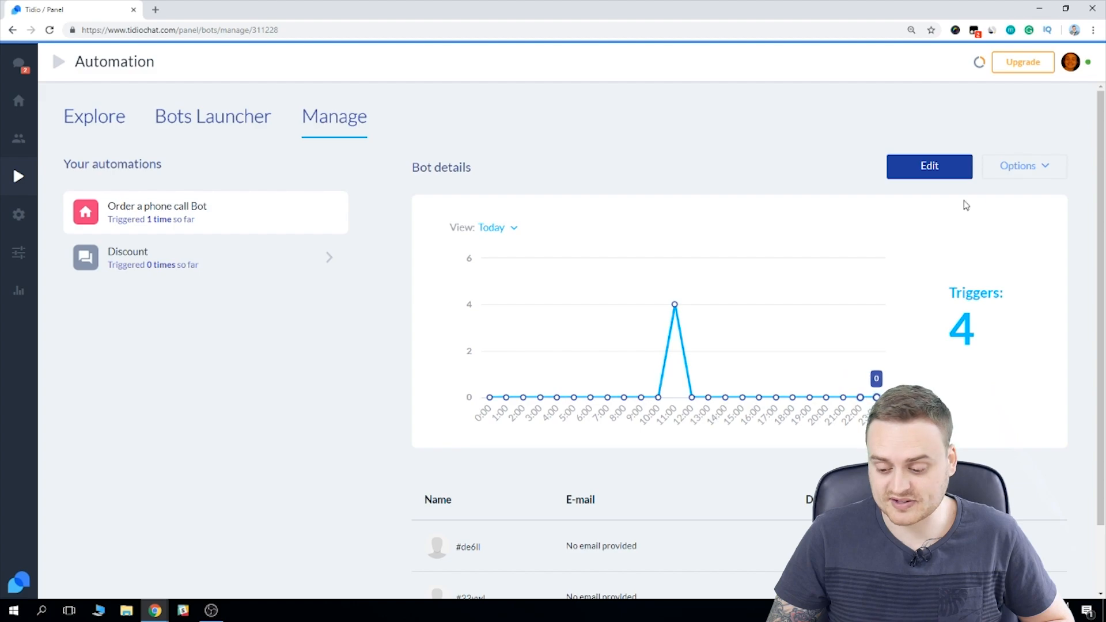
pyautogui.click(1019, 166)
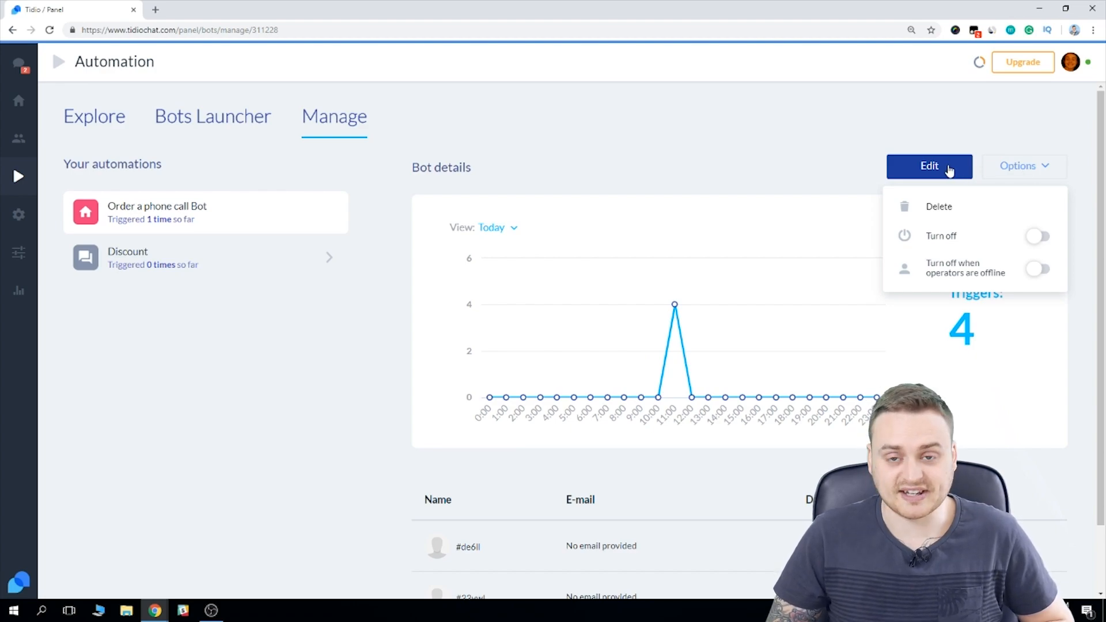
pyautogui.click(929, 166)
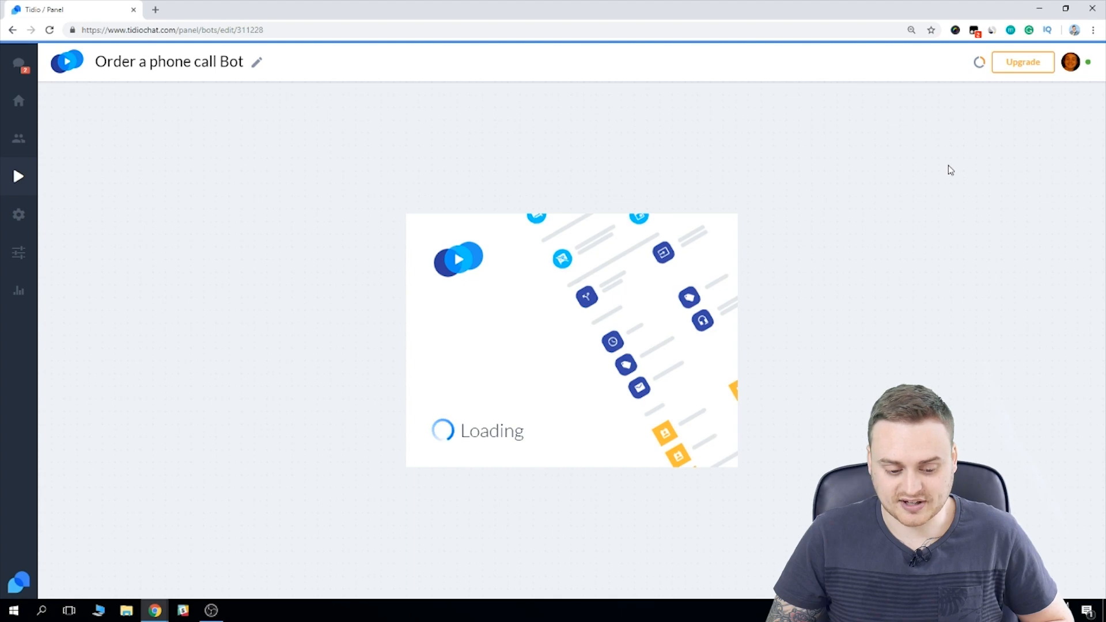